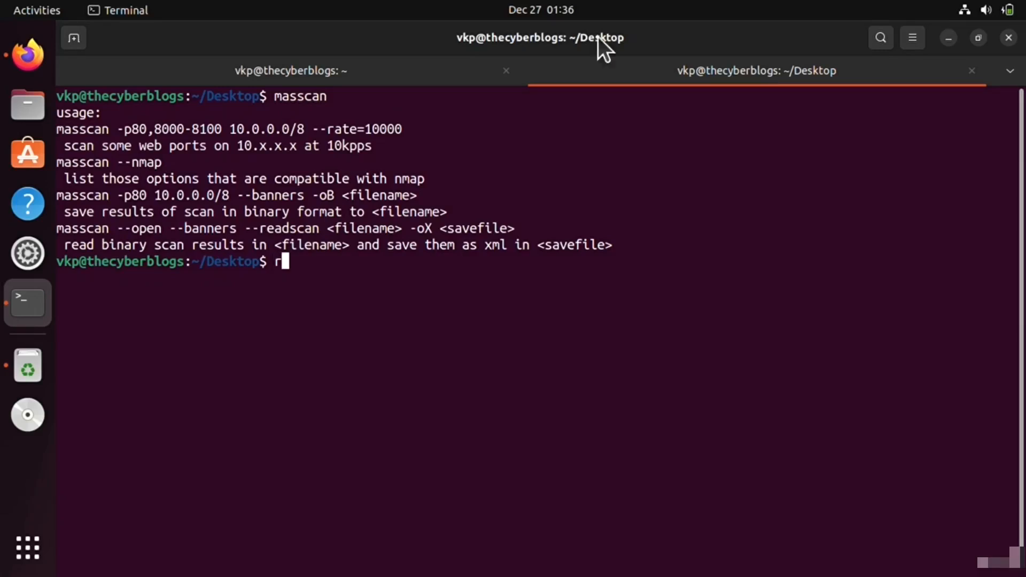
{"action": "mouse_move", "coordinate": [748, 186]}
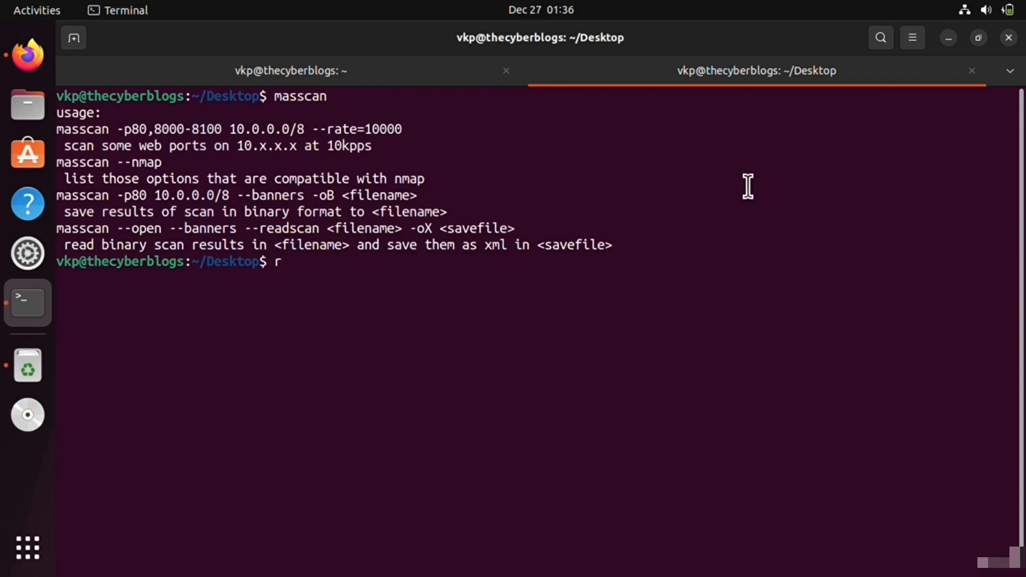
{"action": "mouse_move", "coordinate": [295, 111]}
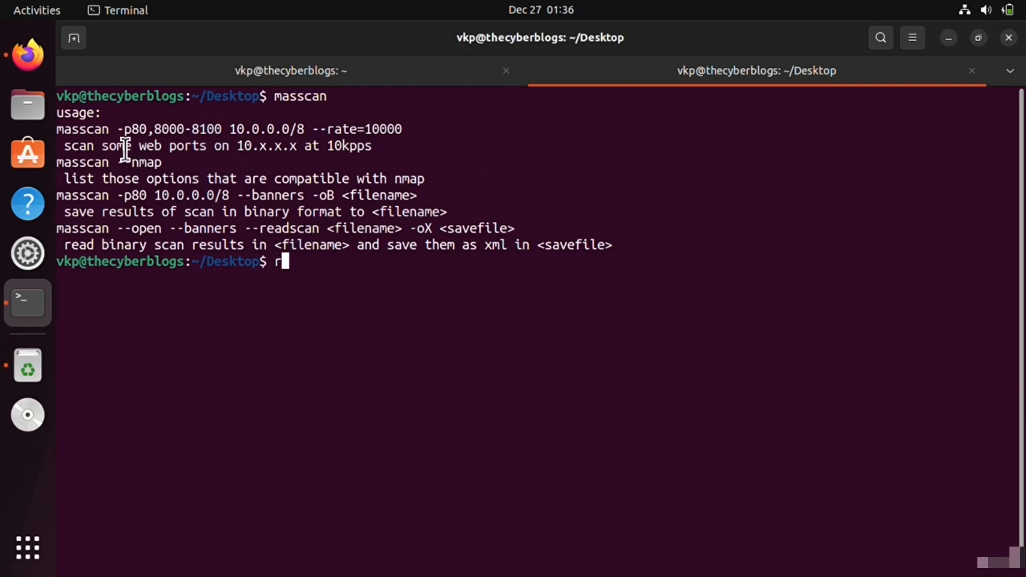
{"action": "mouse_move", "coordinate": [402, 161]}
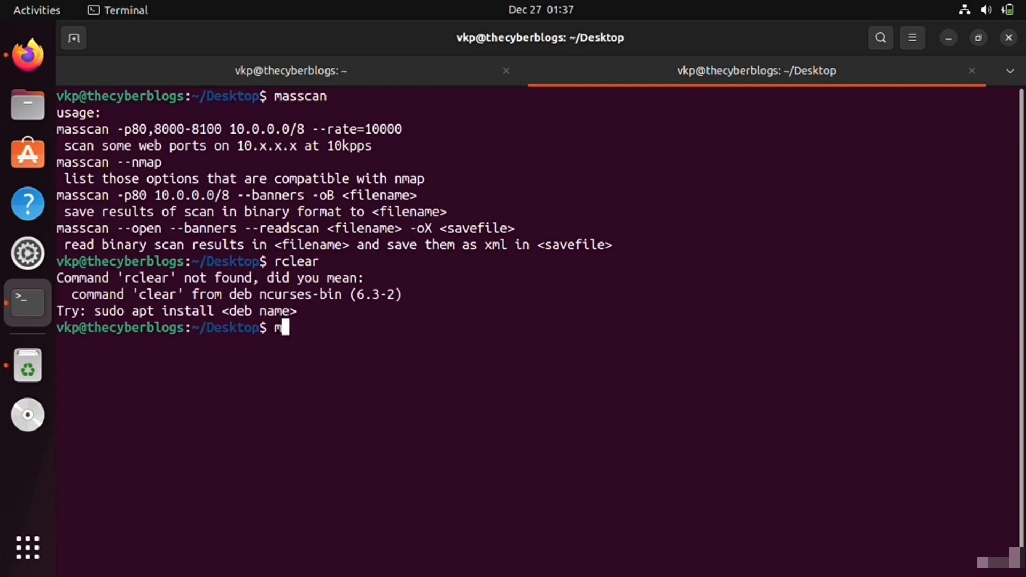
Step: Attempt to clear the screen below masscan's usage help with a mistyped command
{"action": "type", "text": "as"}
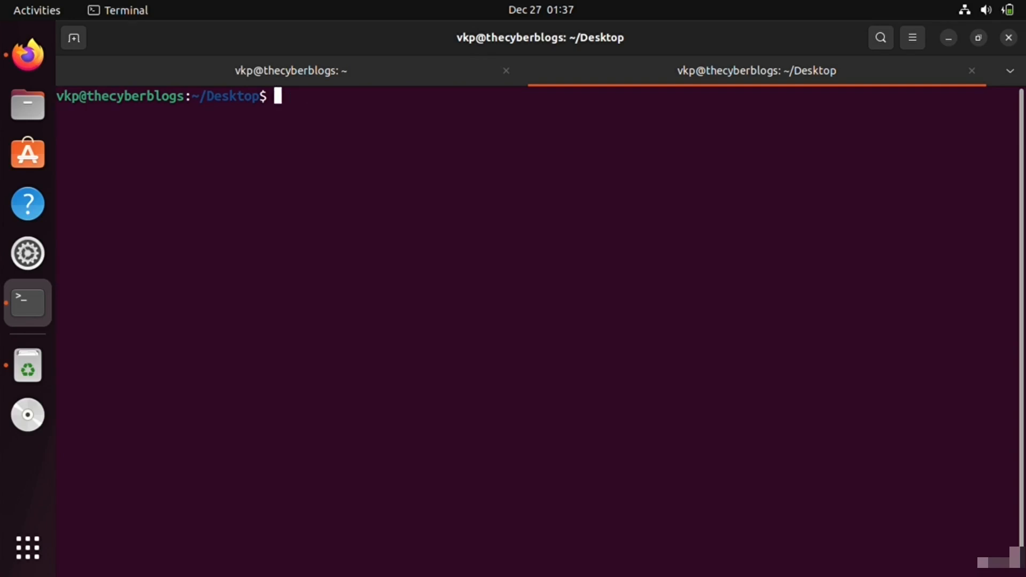
Step: Run masscan against the bare hostname hackerone.com, which it rejects
{"action": "type", "text": "massca"}
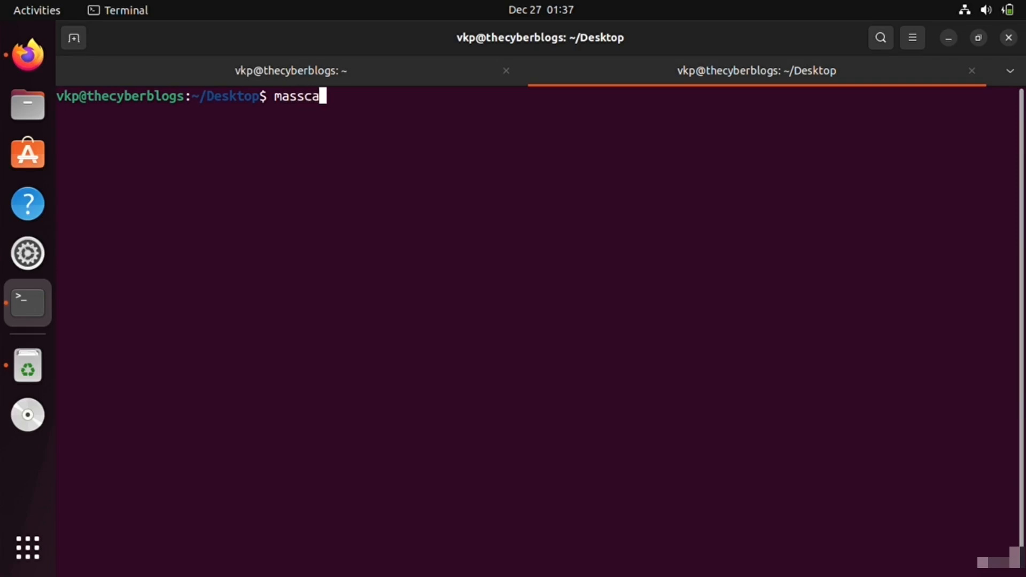
{"action": "key", "text": "Return"}
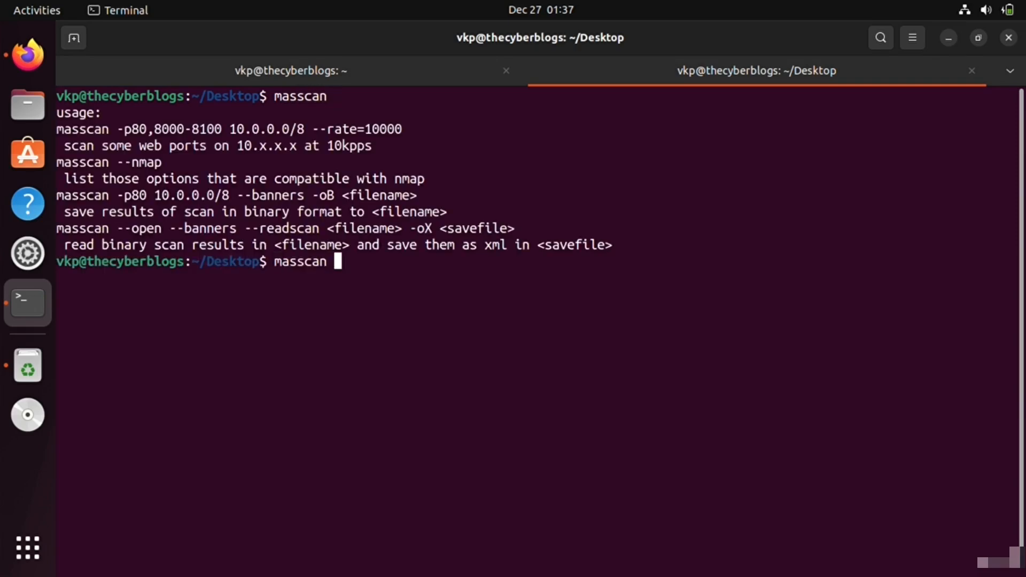
{"action": "type", "text": "hackerone."}
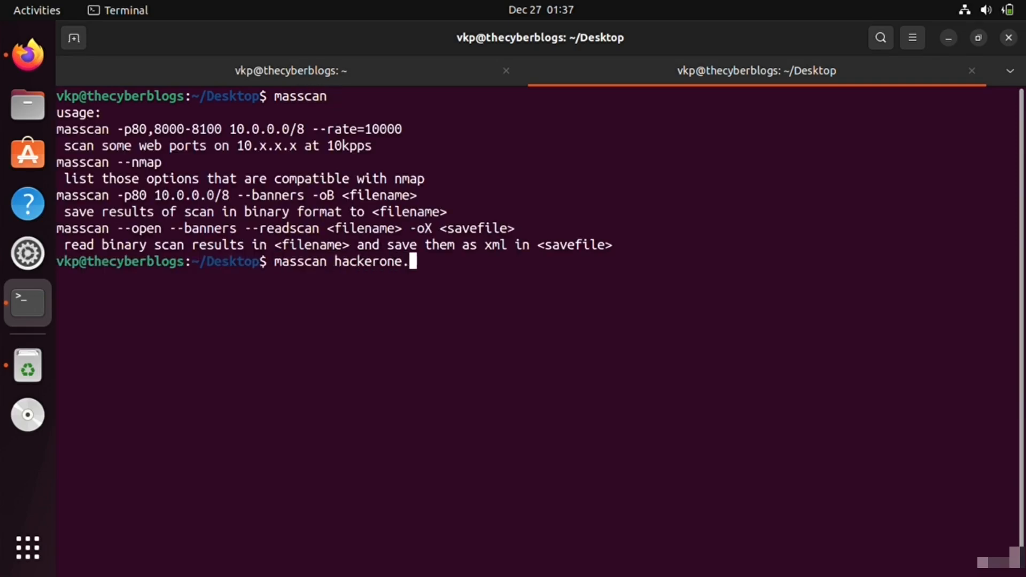
{"action": "key", "text": "Return"}
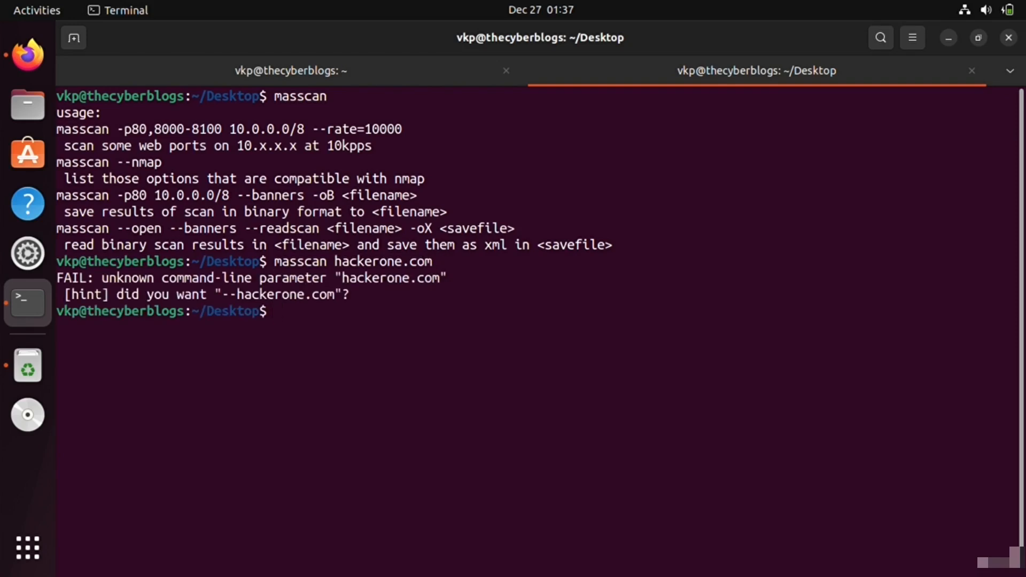
{"action": "mouse_move", "coordinate": [641, 70]}
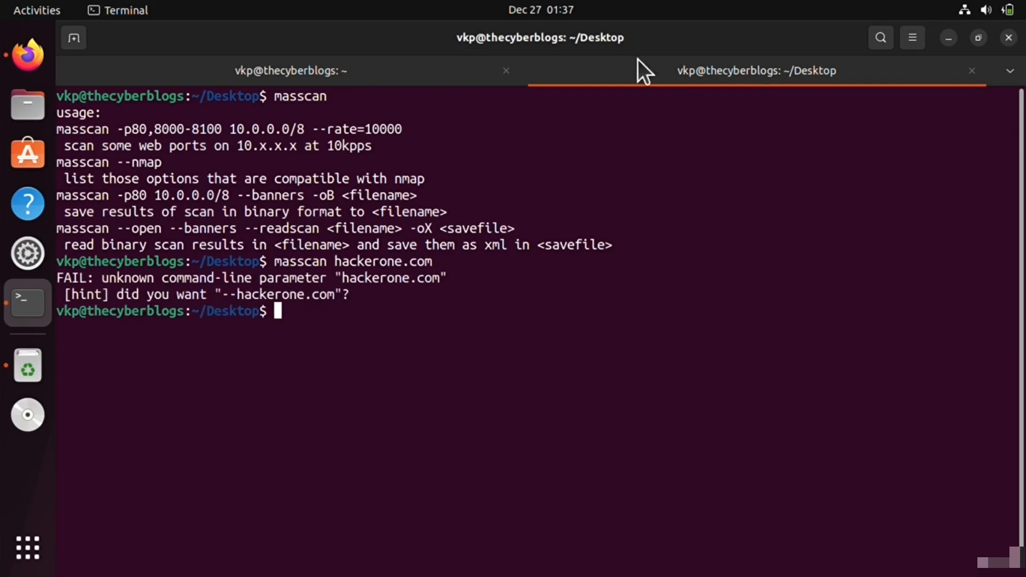
Step: Ping hackerone.com to resolve it to 104.16.99.52 and copy that IP address
{"action": "type", "text": "p"}
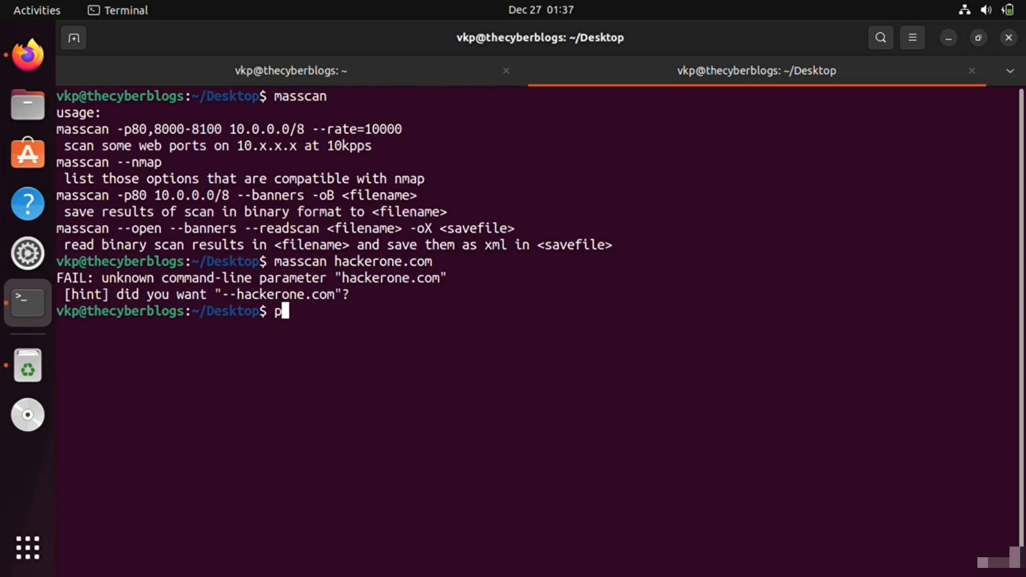
{"action": "type", "text": "ing hackerone.com"}
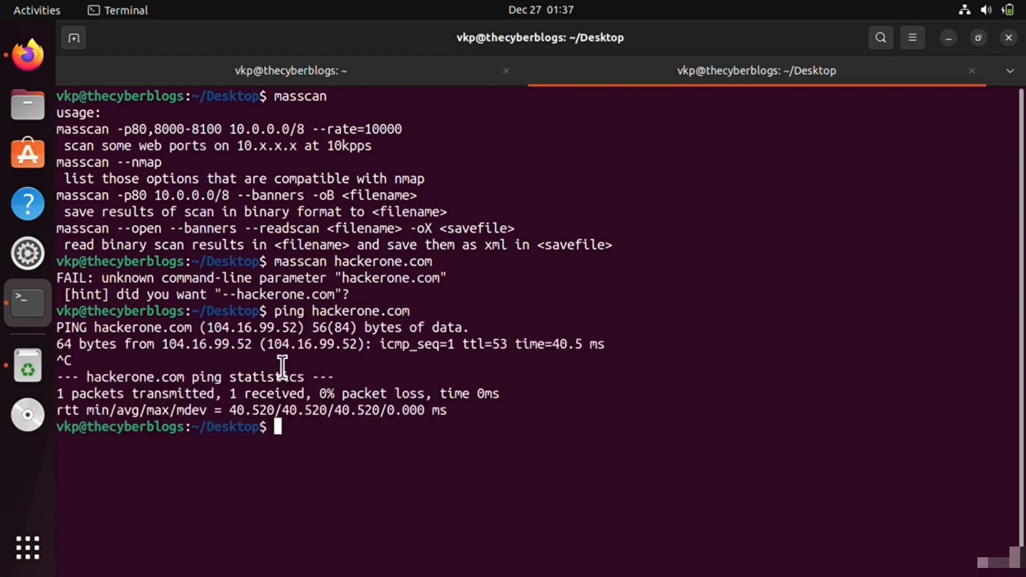
{"action": "double_click", "coordinate": [311, 343]}
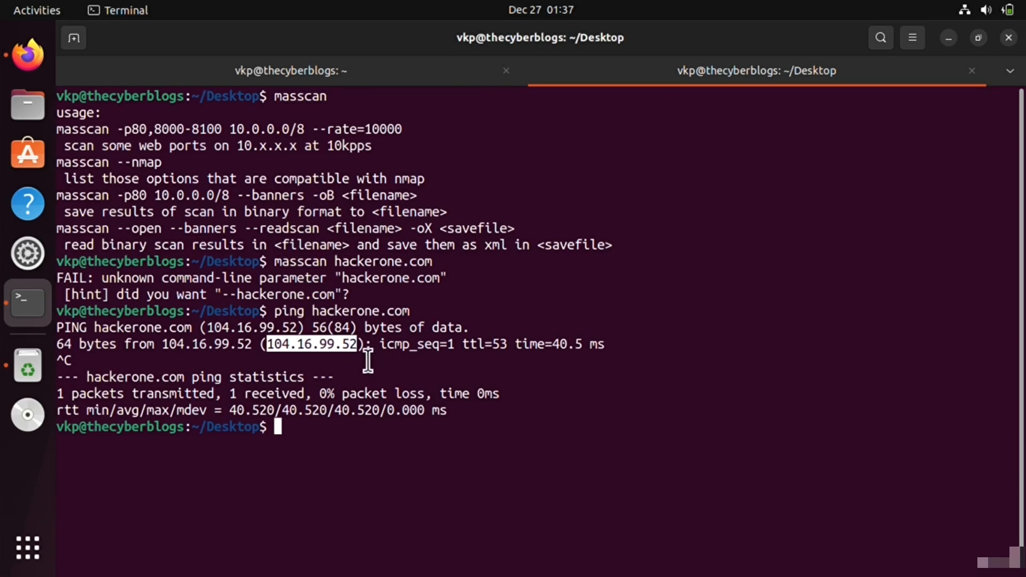
{"action": "type", "text": "c"}
{"action": "type", "text": "ma"}
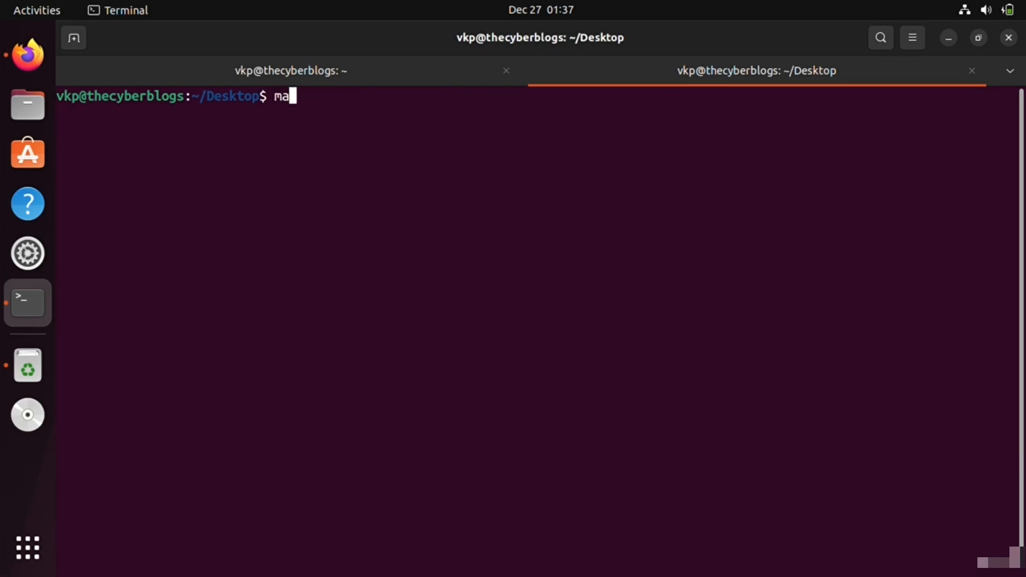
Step: Scan 104.16.99.52 ports 80 and 443 with masscan, rerun with sudo to find both open
{"action": "type", "text": "s"}
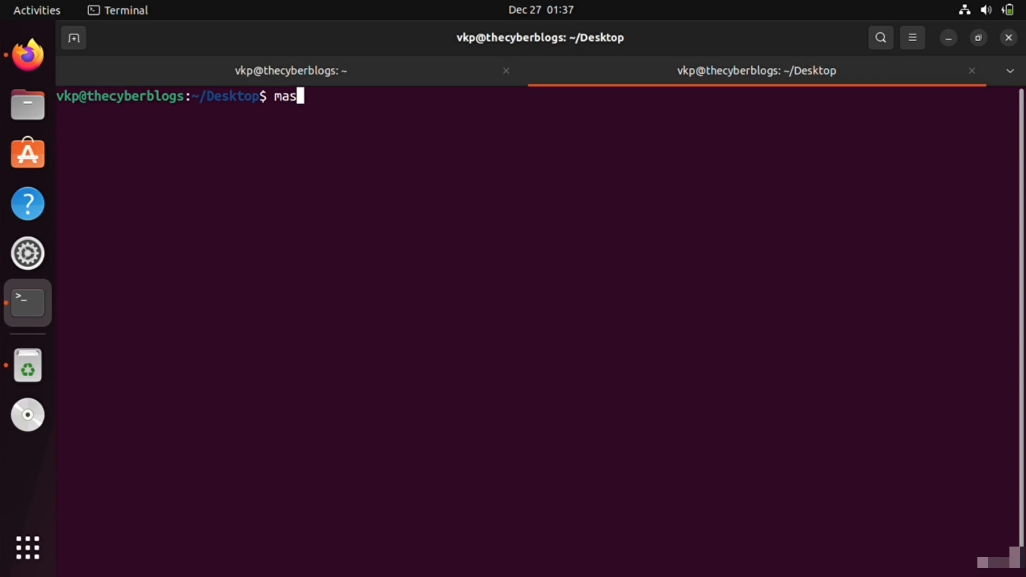
{"action": "type", "text": "can"}
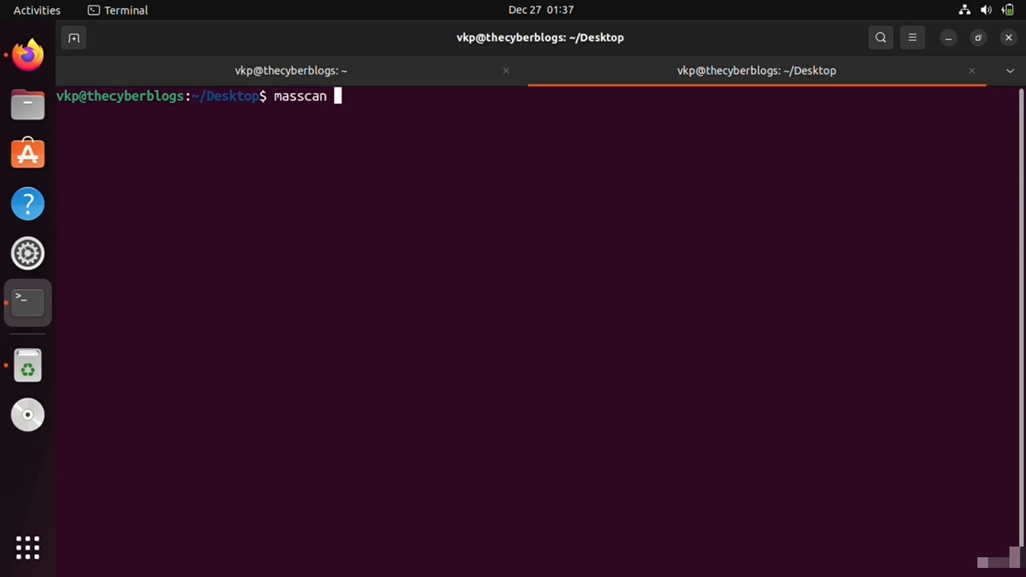
{"action": "key", "text": "Return"}
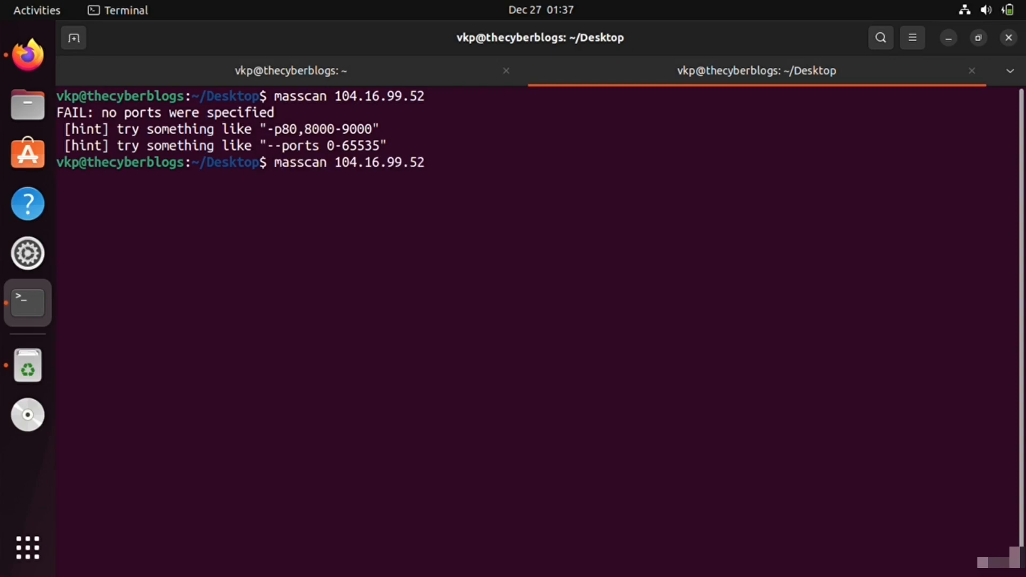
{"action": "type", "text": "-p"}
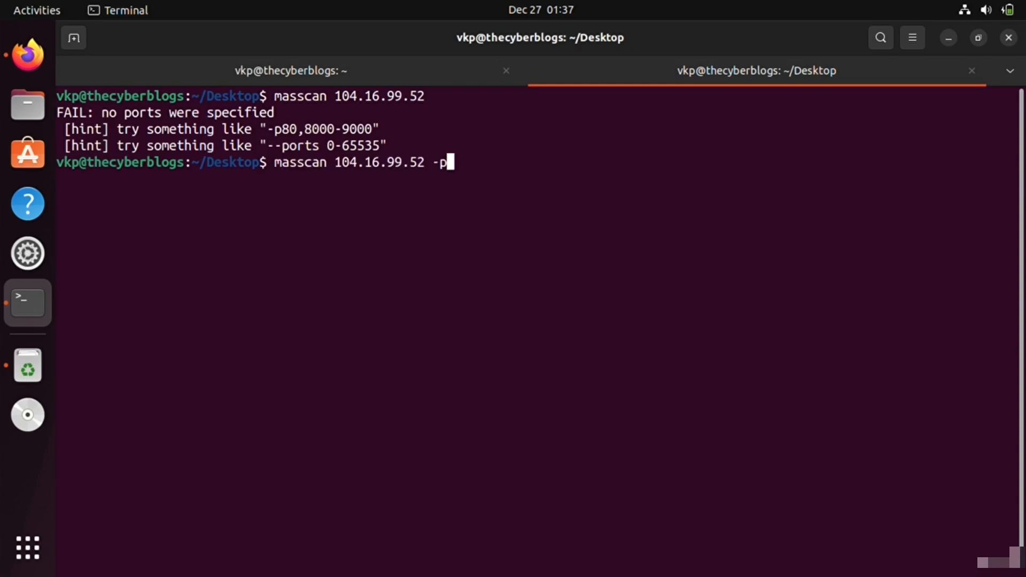
{"action": "type", "text": "80"}
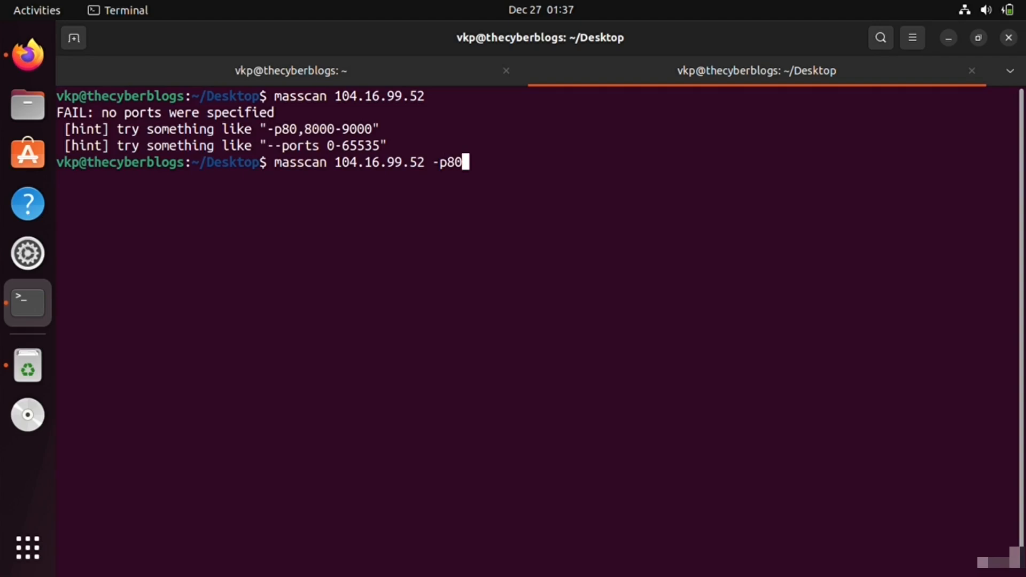
{"action": "type", "text": ","}
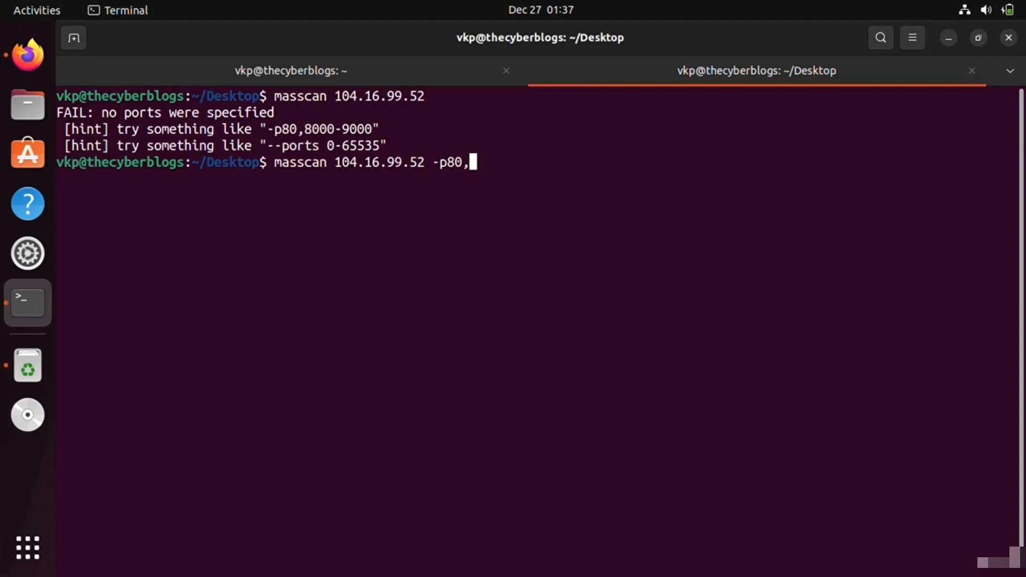
{"action": "type", "text": "44"}
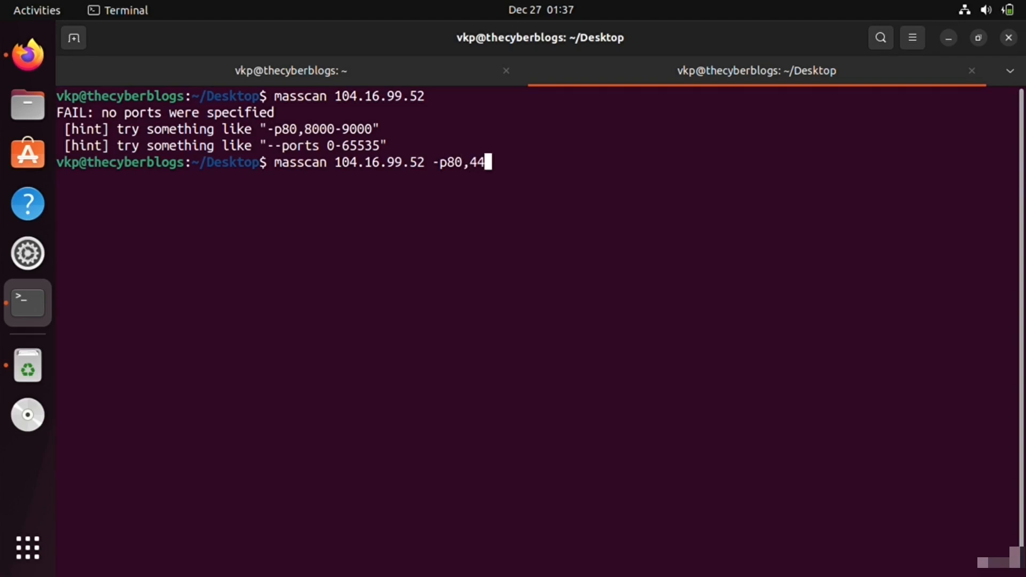
{"action": "key", "text": "Return"}
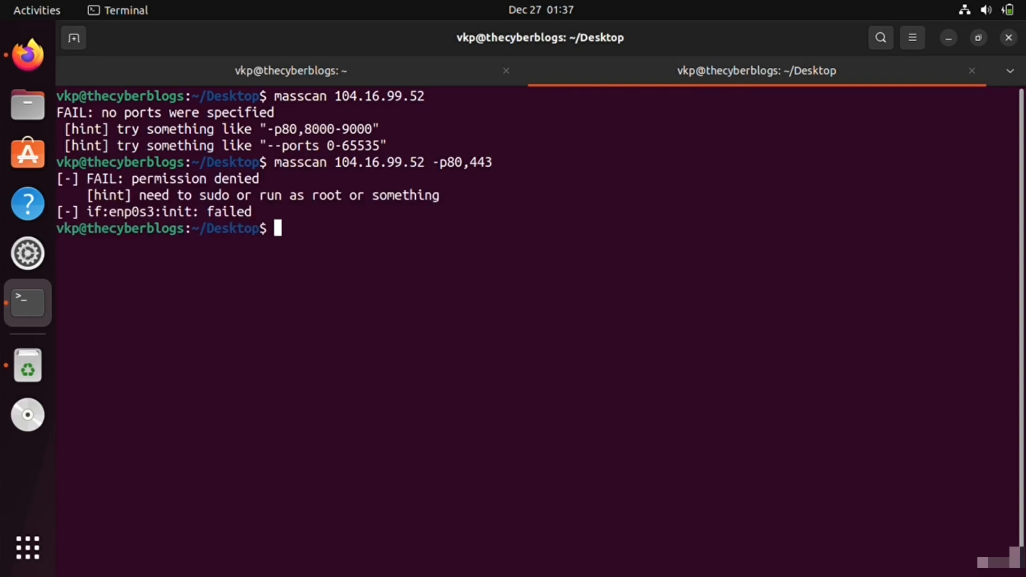
{"action": "type", "text": "sudo !!"}
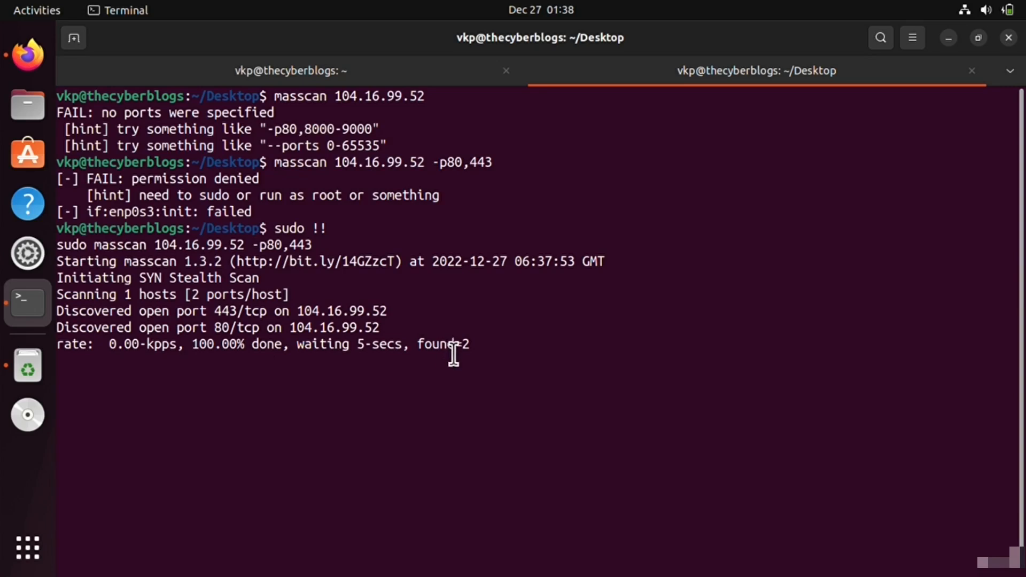
{"action": "mouse_move", "coordinate": [545, 275]}
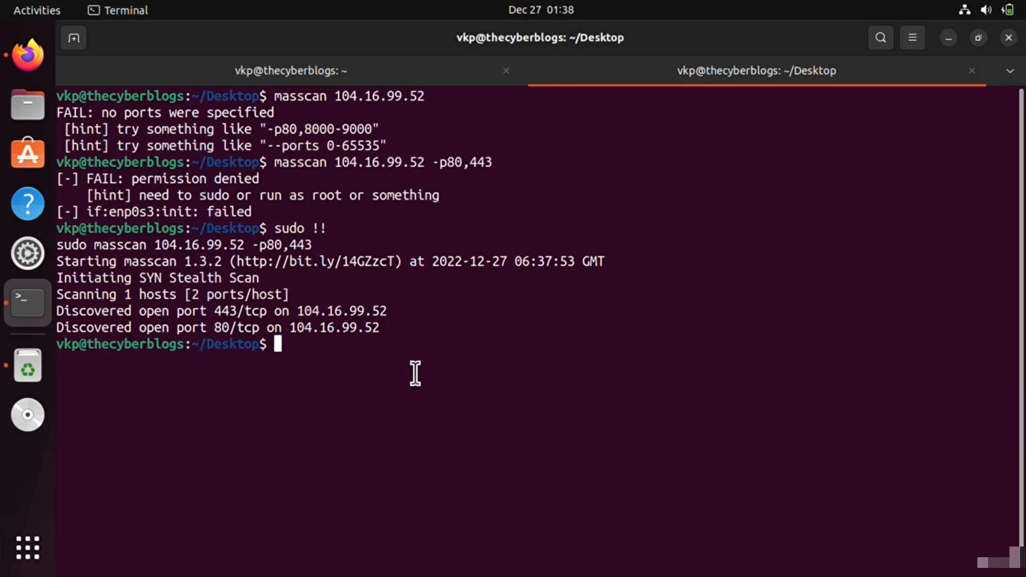
{"action": "mouse_move", "coordinate": [279, 309]}
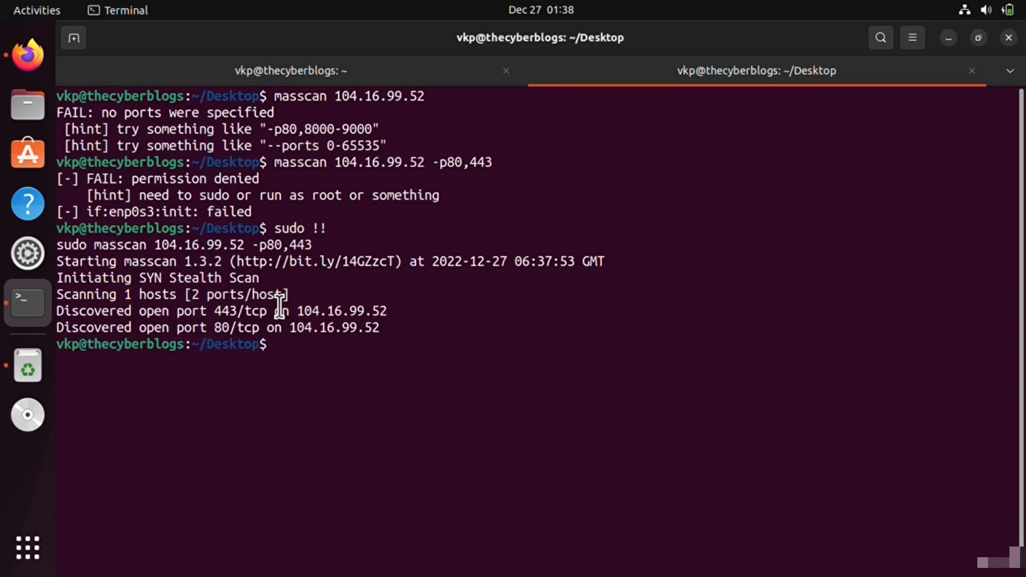
Step: Run sudo masscan on all ports of 104.16.99.52 and pick out discovered port 2095
{"action": "type", "text": "sudo masscan 104.16.99.52 -p80"}
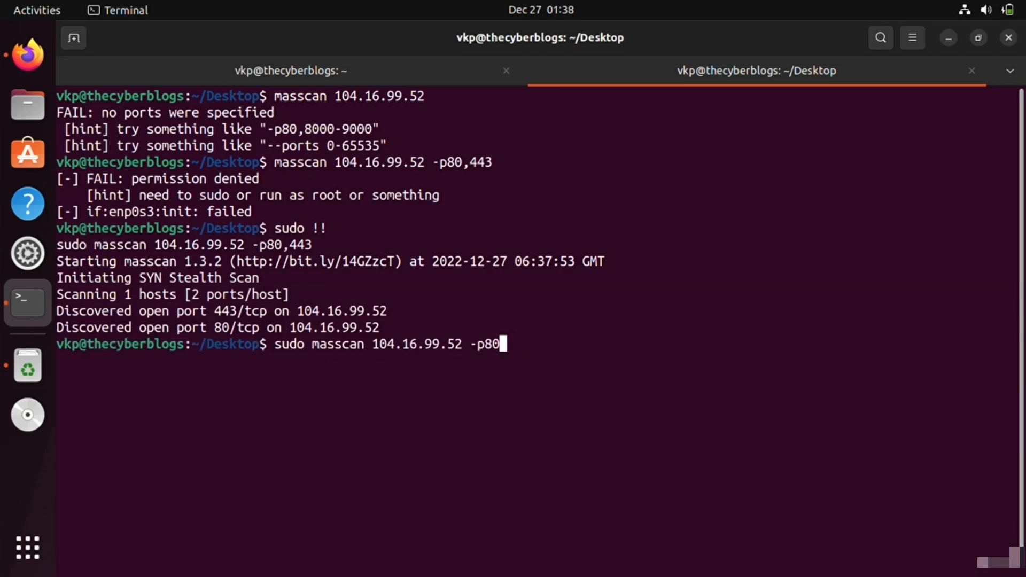
{"action": "type", "text": "-"}
{"action": "key", "text": "Return"}
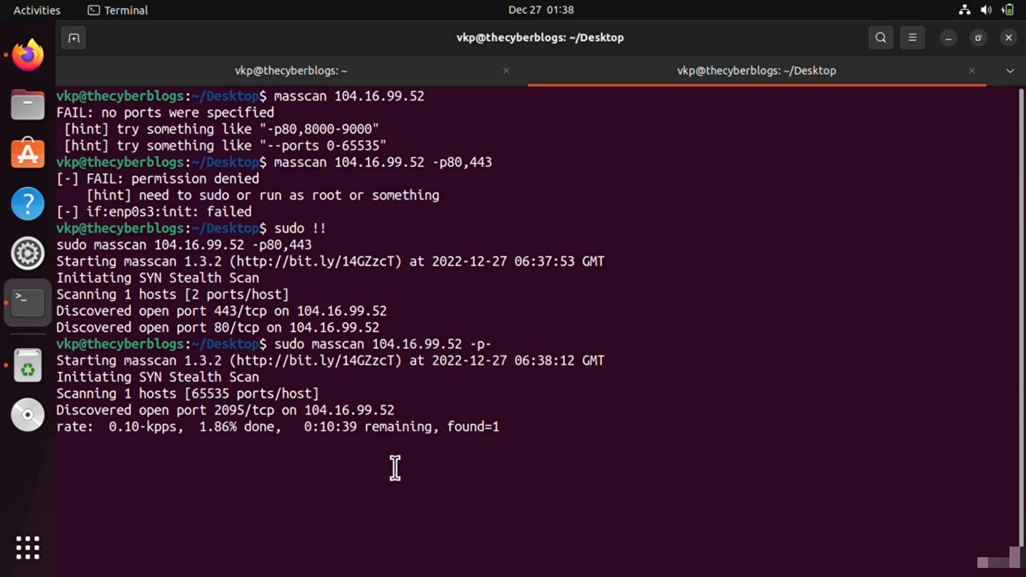
{"action": "mouse_move", "coordinate": [167, 450]}
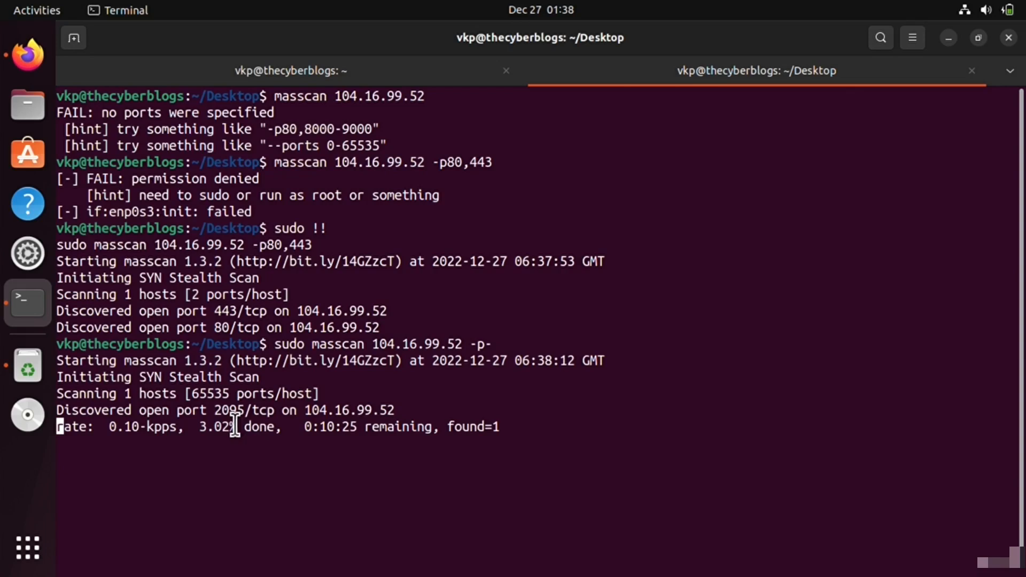
{"action": "right_click", "coordinate": [232, 426]}
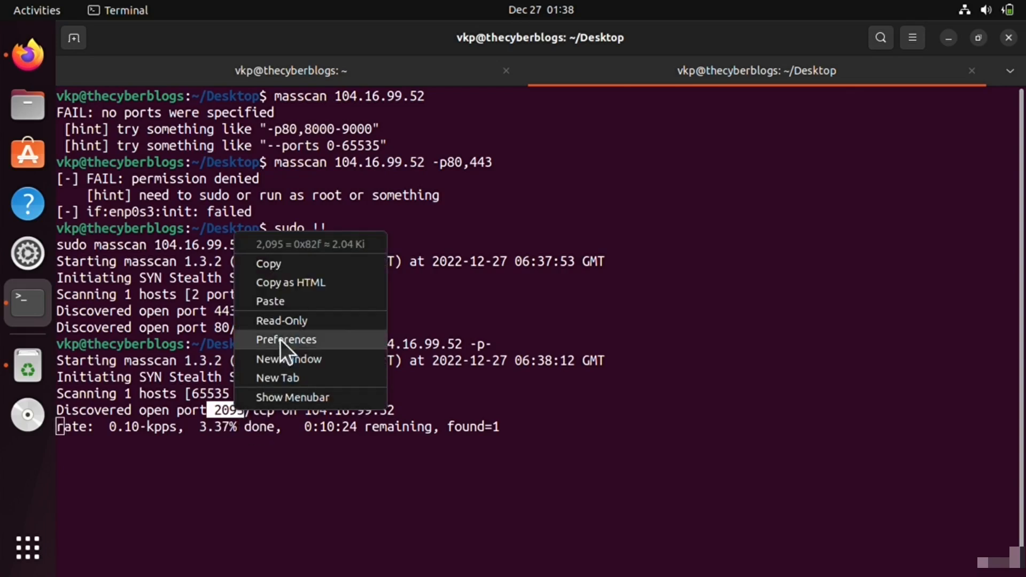
Step: In the home-folder session, run nmap hackerone.com -p 2095, confirming it open as nbx-ser
{"action": "left_click", "coordinate": [289, 70]}
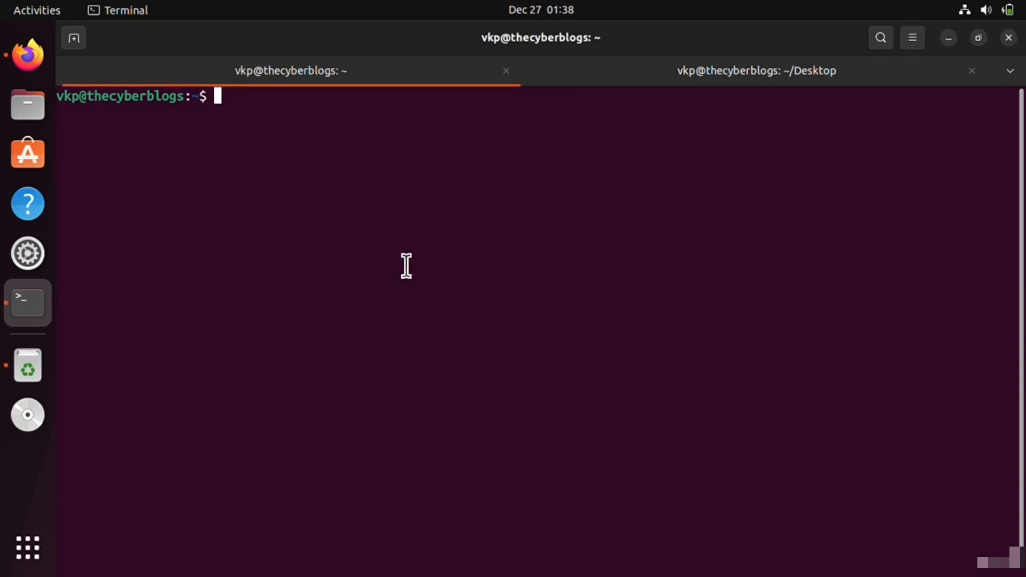
{"action": "type", "text": "nmap"}
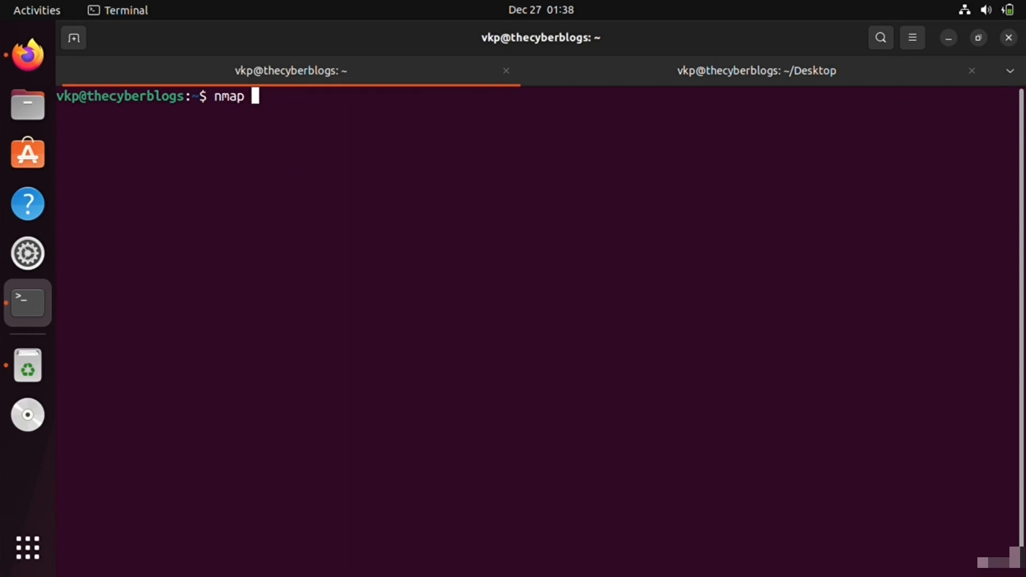
{"action": "type", "text": "hackerone.com"}
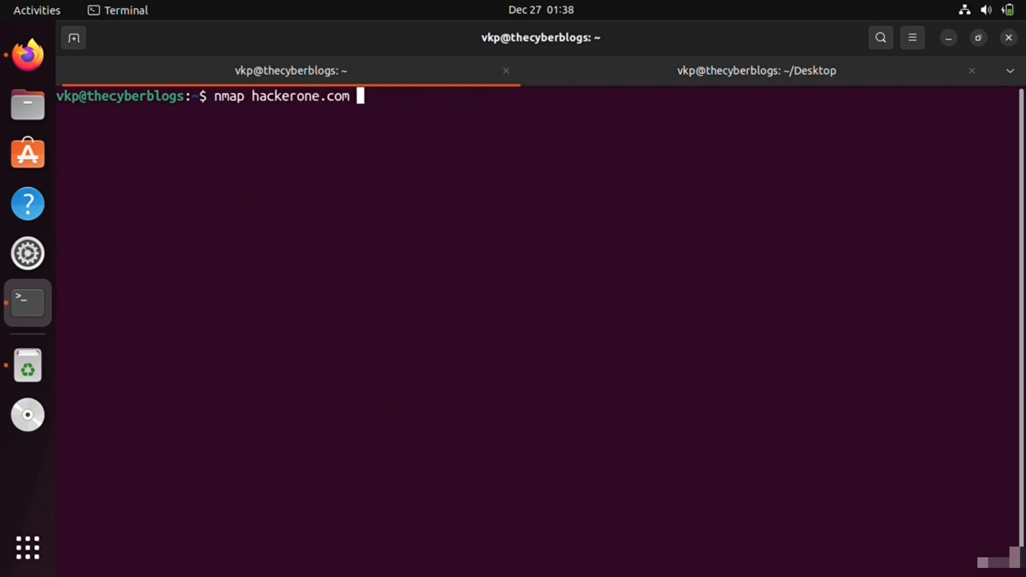
{"action": "type", "text": "-p 2095"}
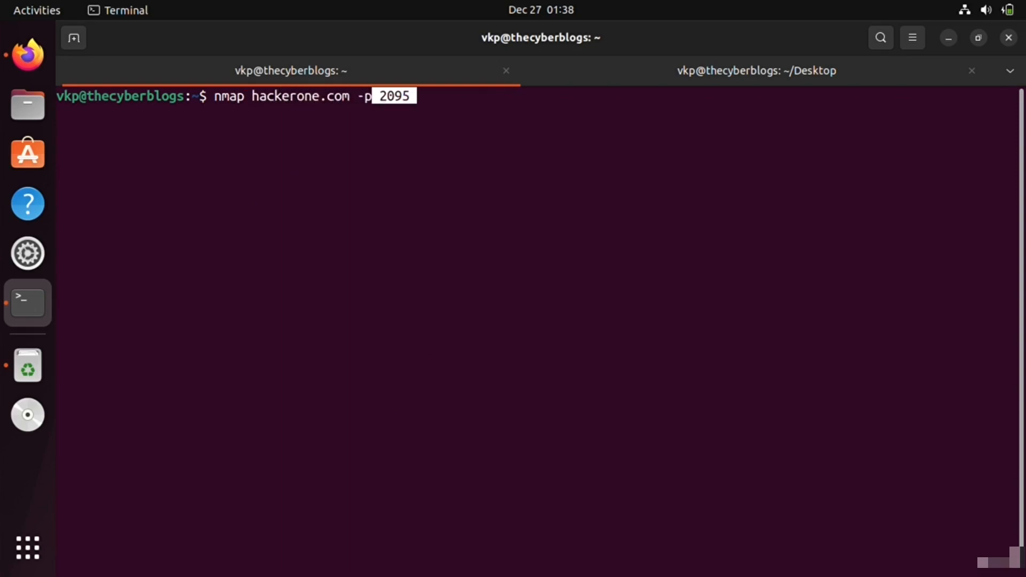
{"action": "key", "text": "Return"}
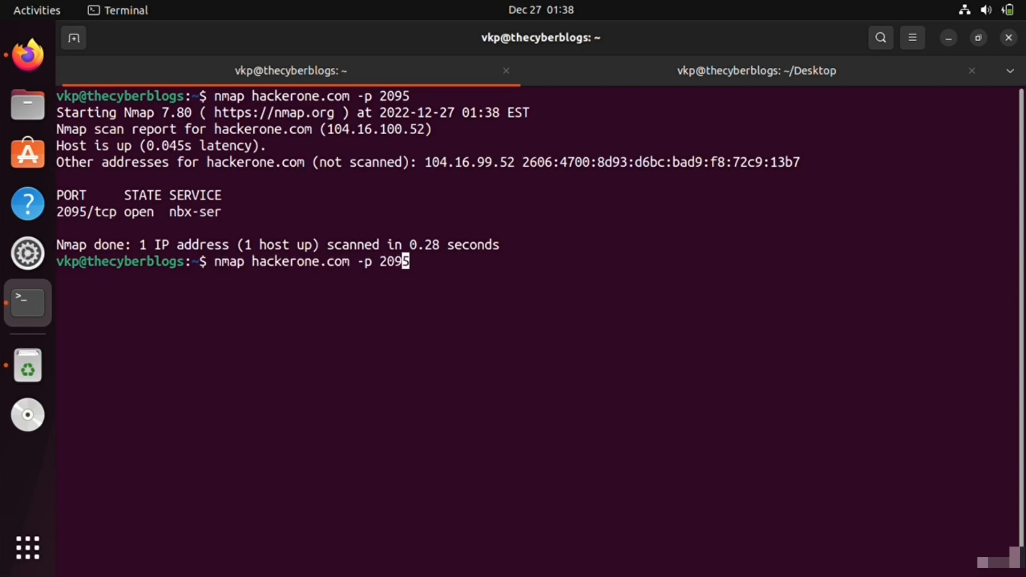
{"action": "mouse_move", "coordinate": [85, 235]}
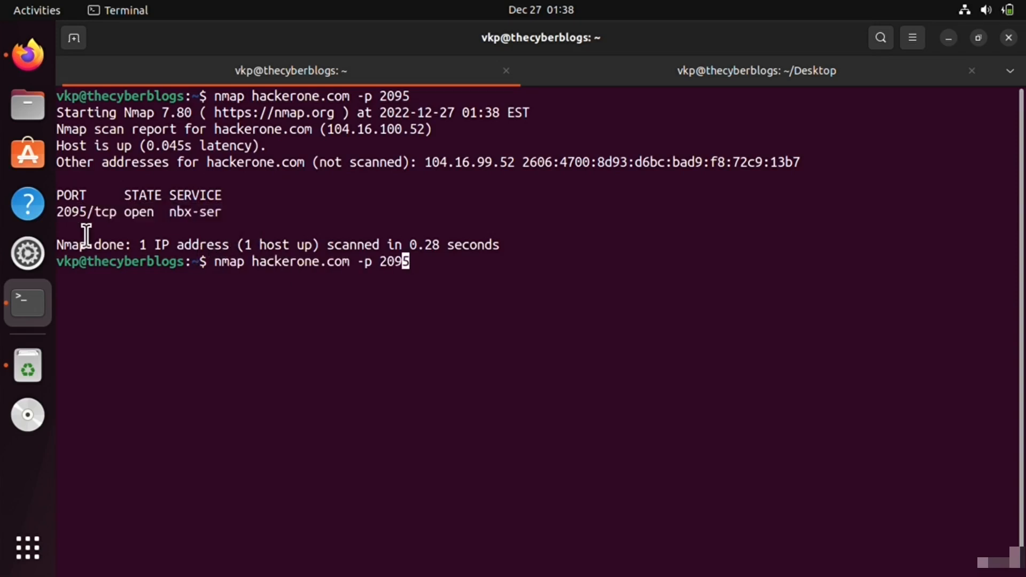
{"action": "mouse_move", "coordinate": [203, 235]}
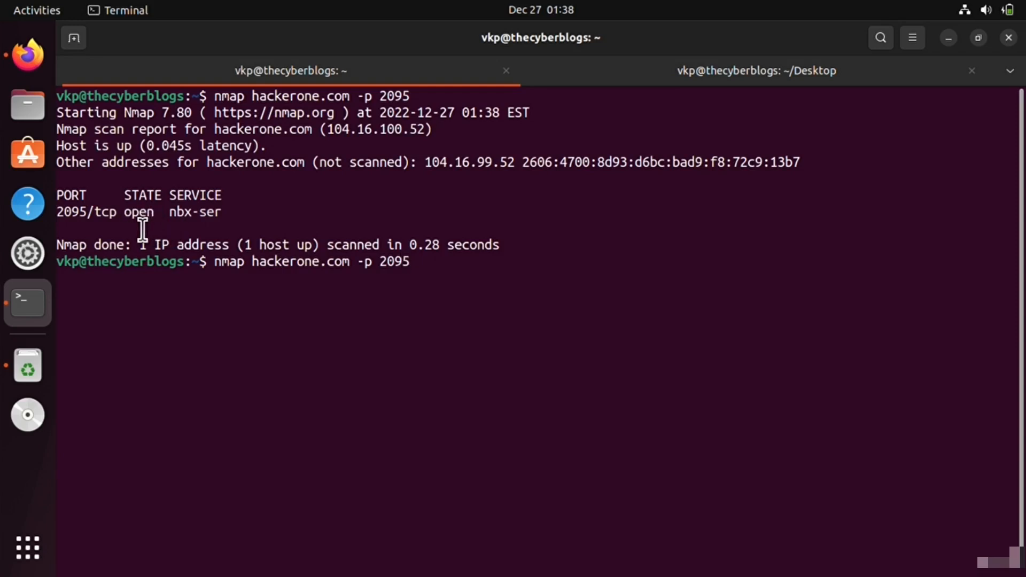
Step: Rerun the port 2095 nmap scan with -A -O via sudo !!, checking the masscan tab meanwhile
{"action": "type", "text": "-A -O"}
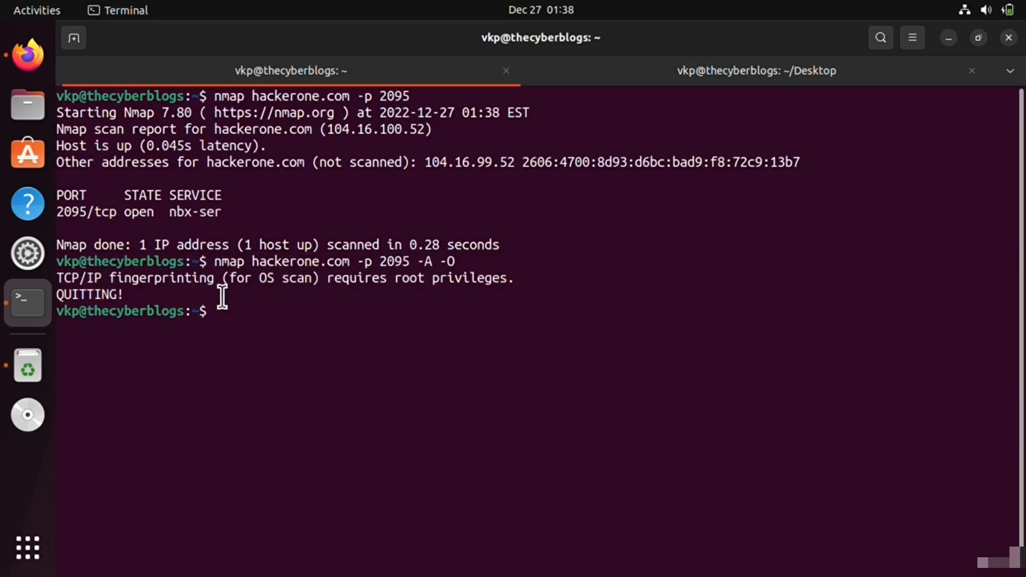
{"action": "type", "text": "sudo"}
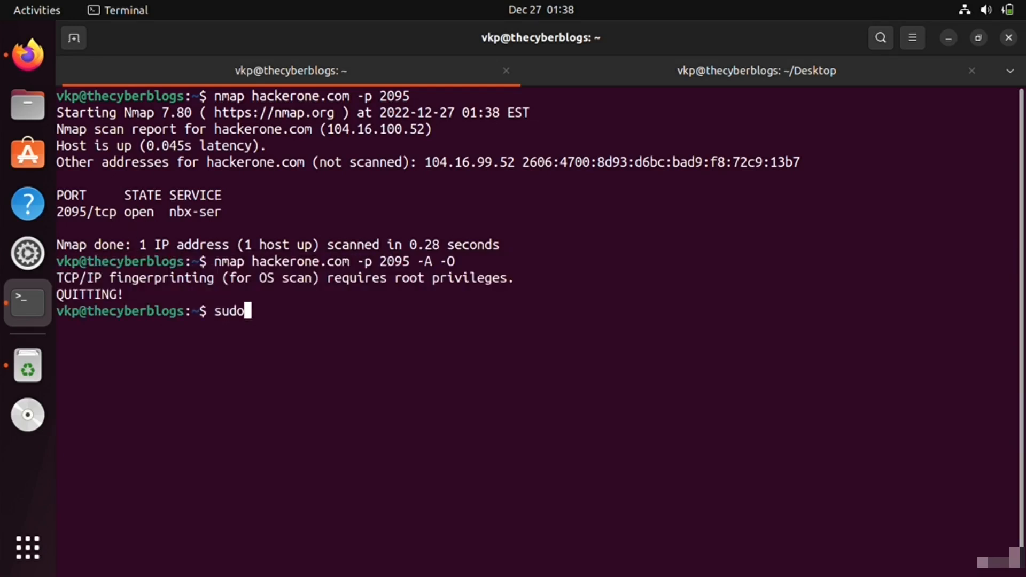
{"action": "type", "text": "!"}
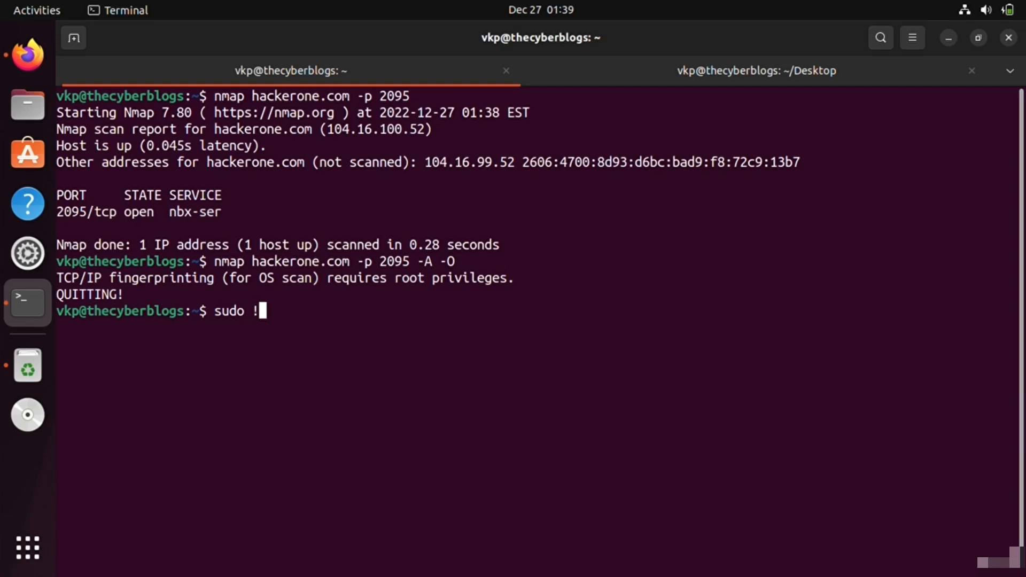
{"action": "key", "text": "Return"}
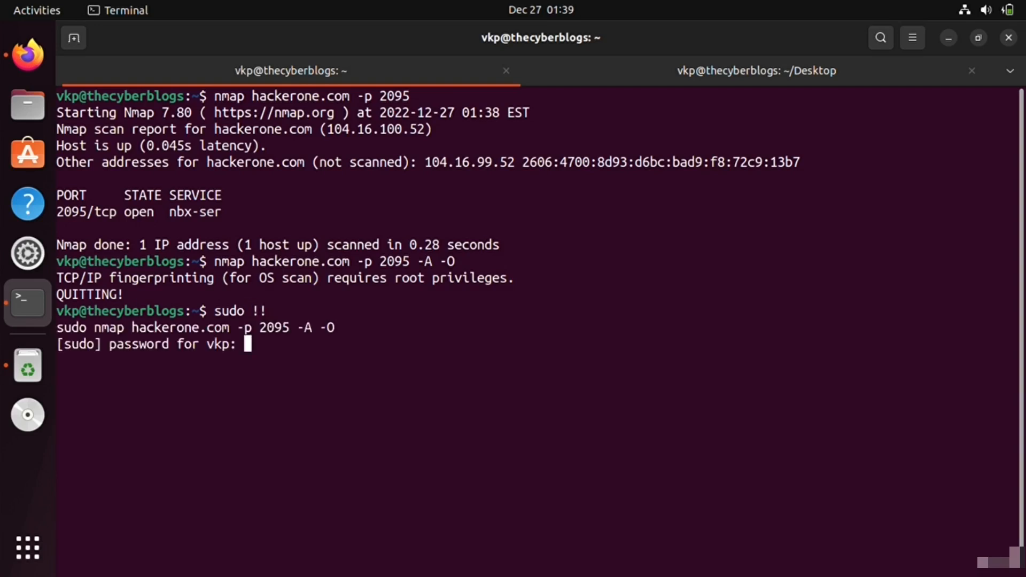
{"action": "key", "text": "Return"}
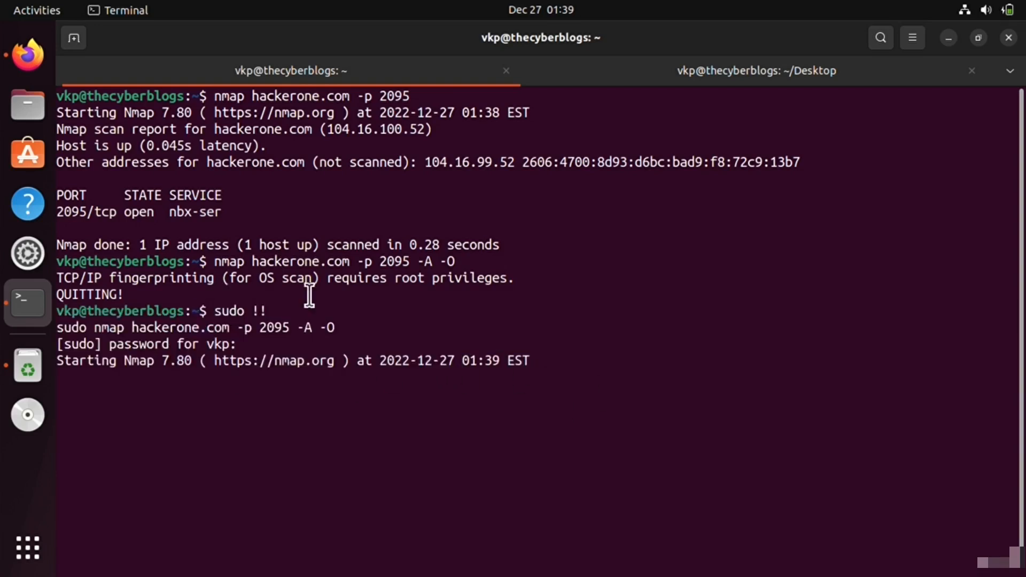
{"action": "left_click", "coordinate": [755, 71]}
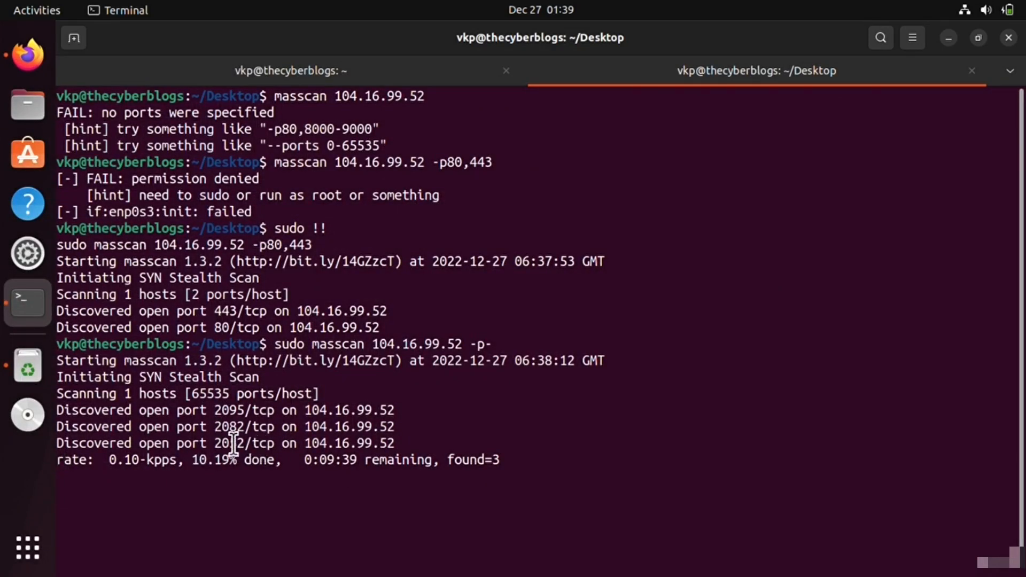
{"action": "right_click", "coordinate": [228, 426]}
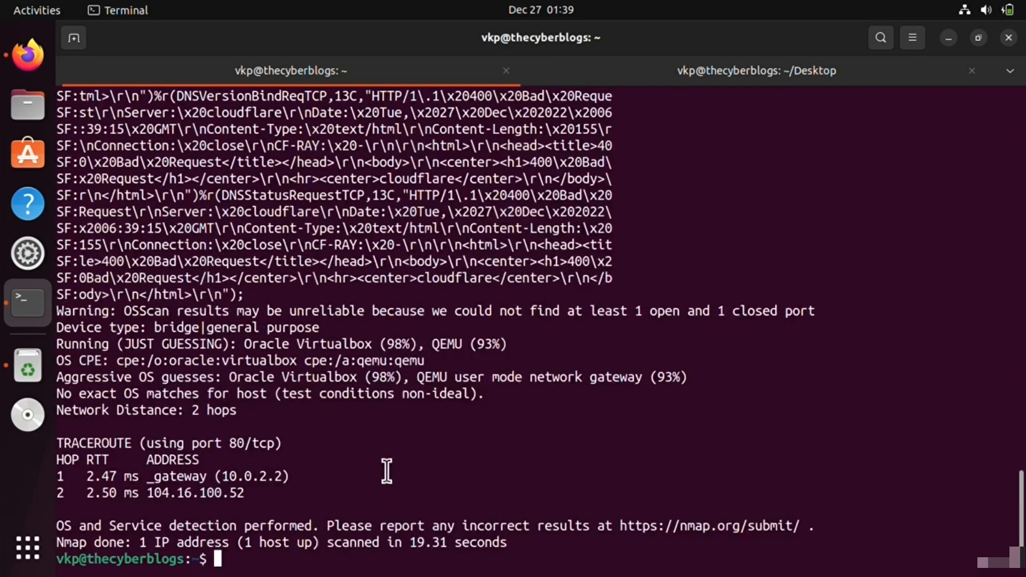
{"action": "mouse_move", "coordinate": [242, 520]}
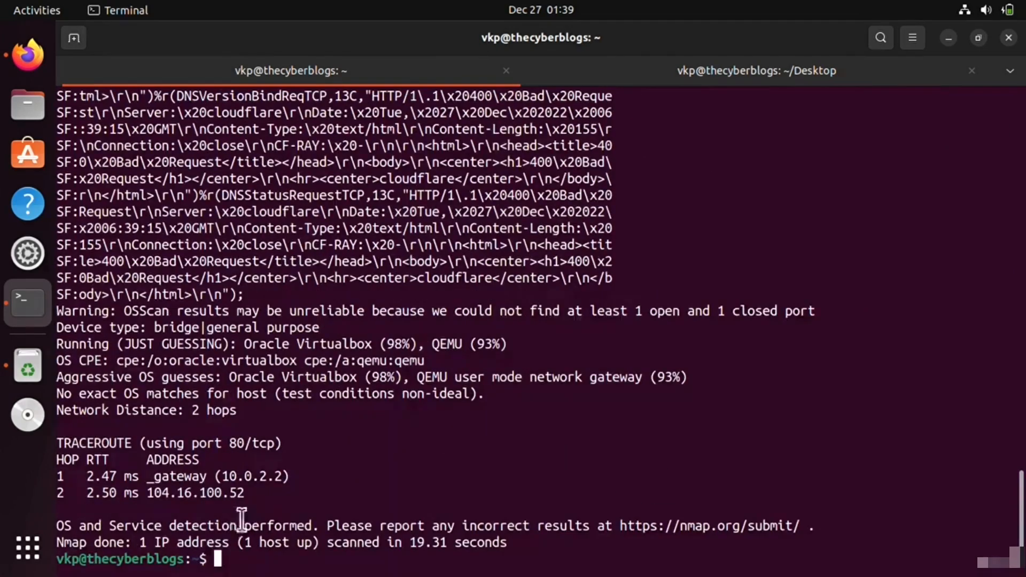
Step: Scroll through the nmap service fingerprint output for port 2095 and select part of the results
{"action": "scroll", "scroll_direction": "up", "scroll_amount": 3}
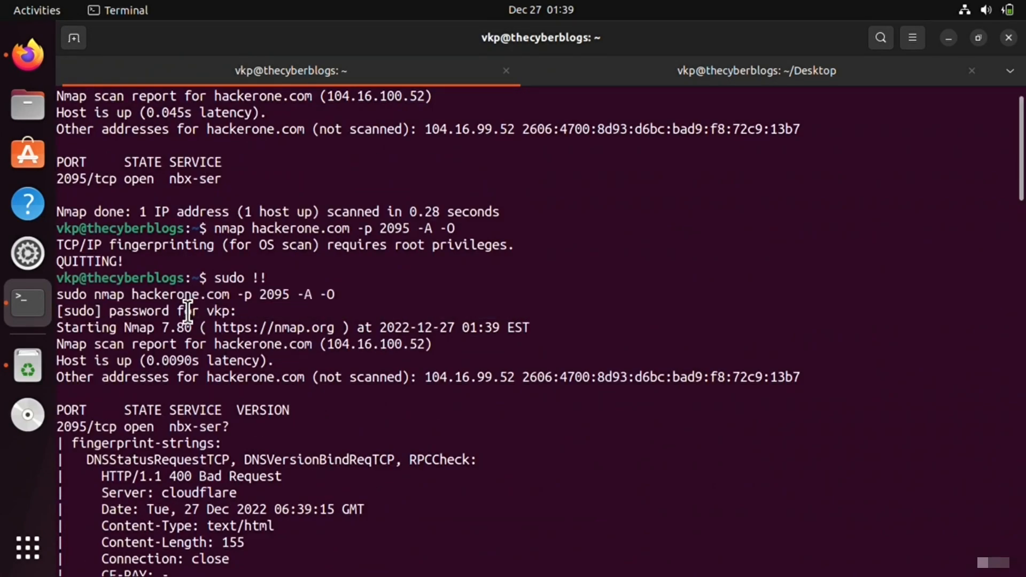
{"action": "scroll", "scroll_direction": "down", "scroll_amount": 3}
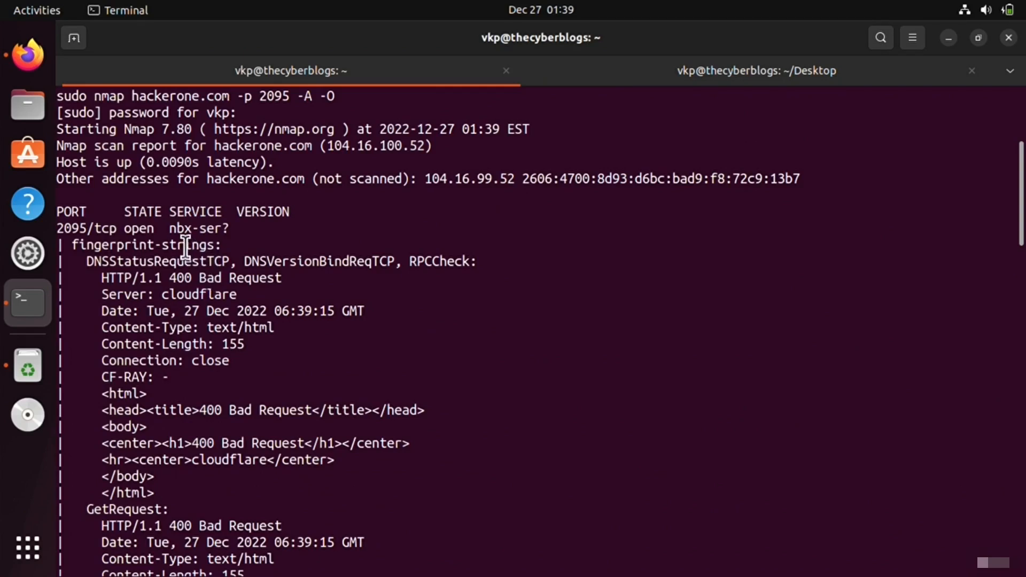
{"action": "double_click", "coordinate": [179, 229]}
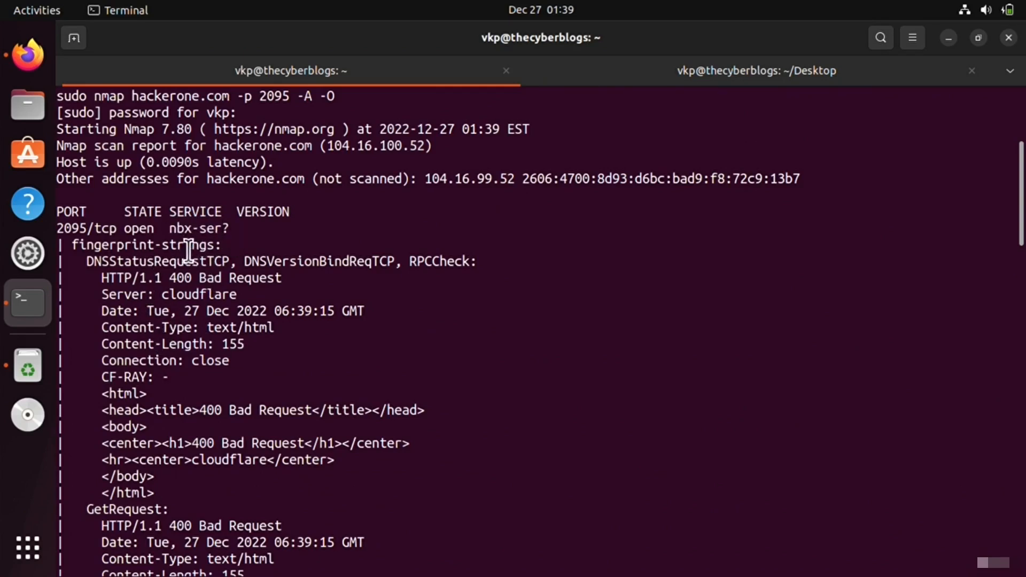
{"action": "right_click", "coordinate": [197, 228]}
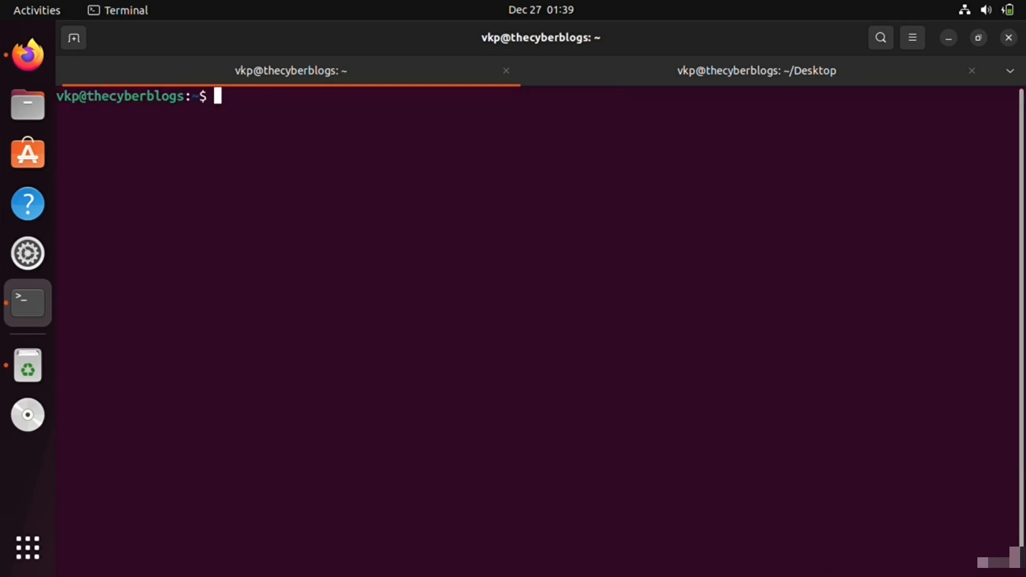
Step: Run searchsploit nbx-ser, paste the suggested sudo snap install searchsploit line, and return to the Desktop session
{"action": "type", "text": "search"}
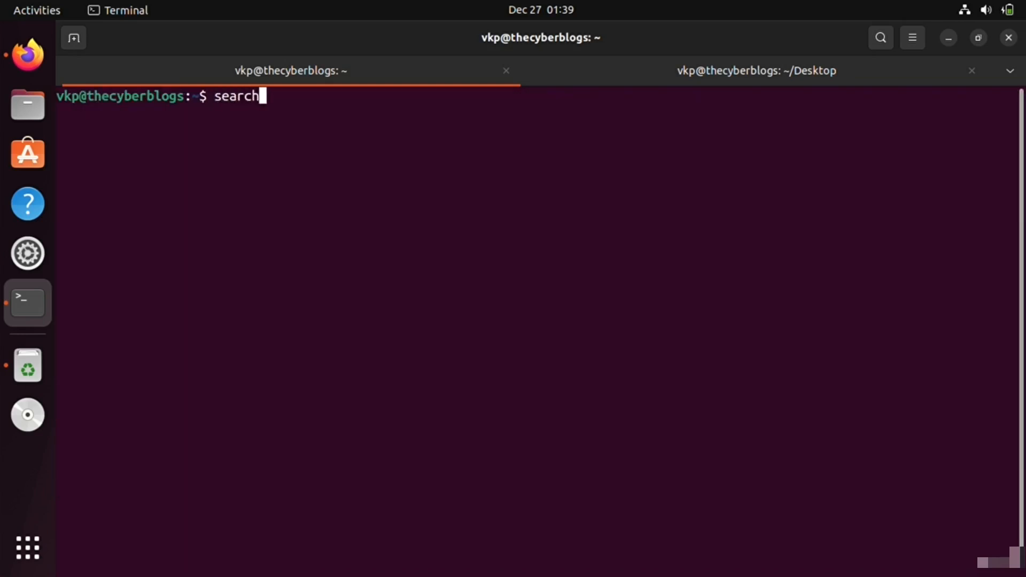
{"action": "type", "text": "sploit nbx-ser"}
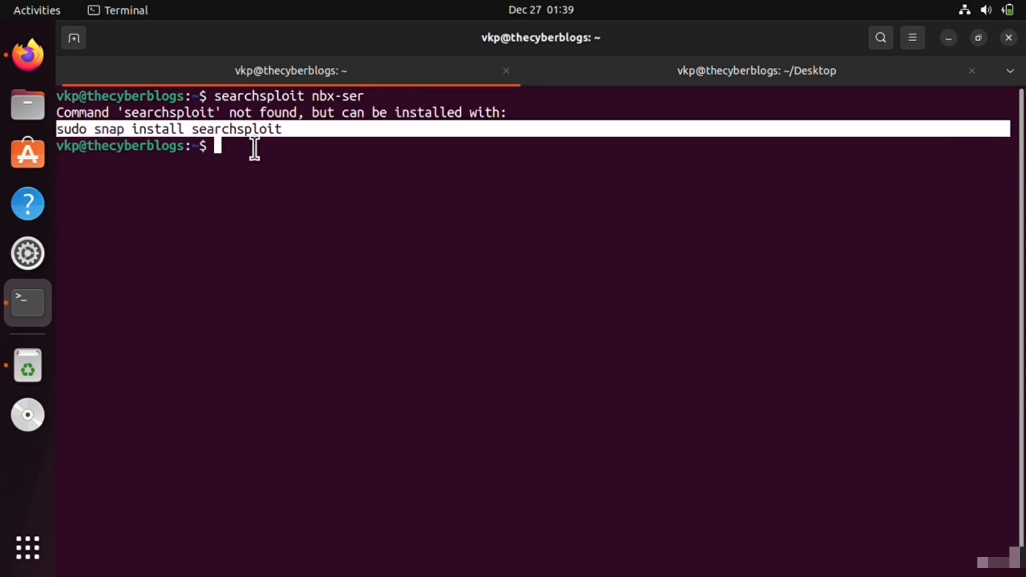
{"action": "right_click", "coordinate": [255, 147]}
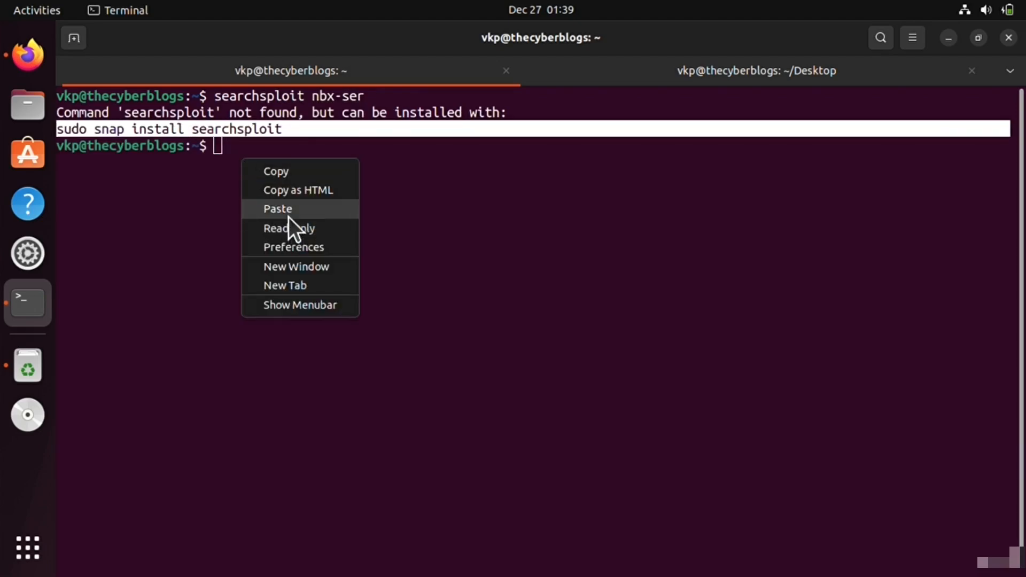
{"action": "left_click", "coordinate": [278, 209]}
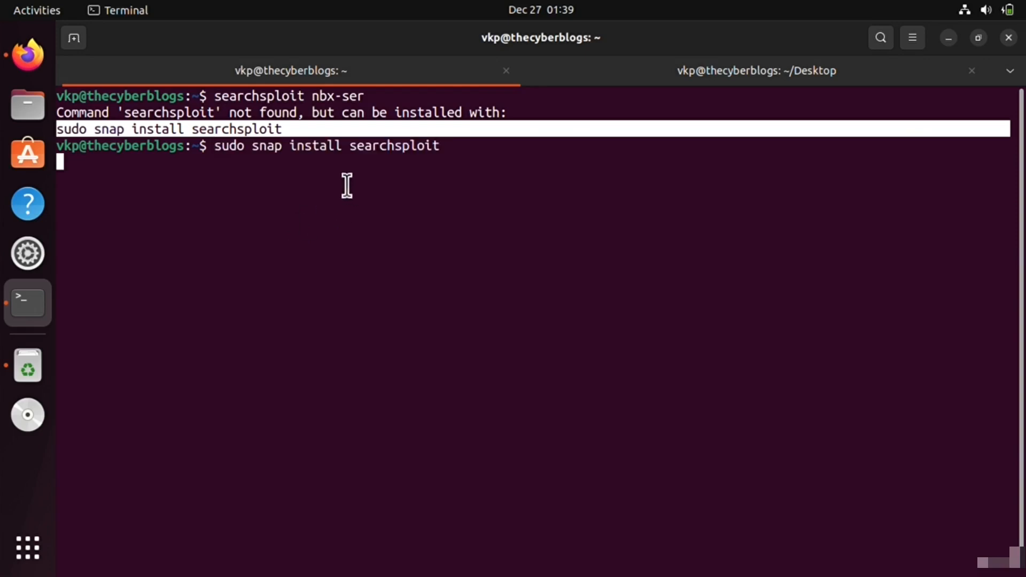
{"action": "left_click", "coordinate": [756, 71]}
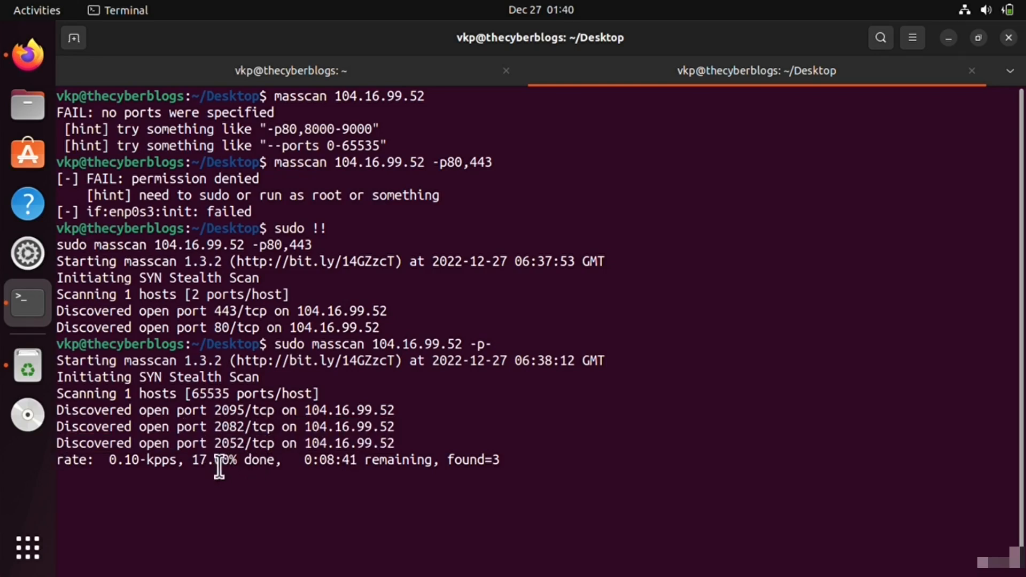
Step: Stop the running masscan, clear the screen and start a --top-ports scan of 104.16.99.52
{"action": "key", "text": "ctrl+c"}
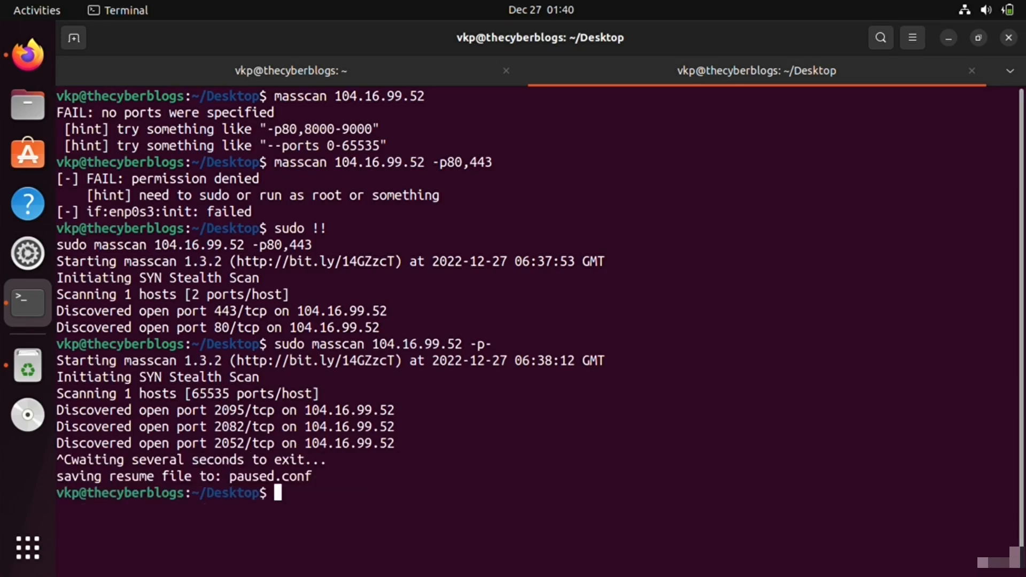
{"action": "type", "text": "clear"}
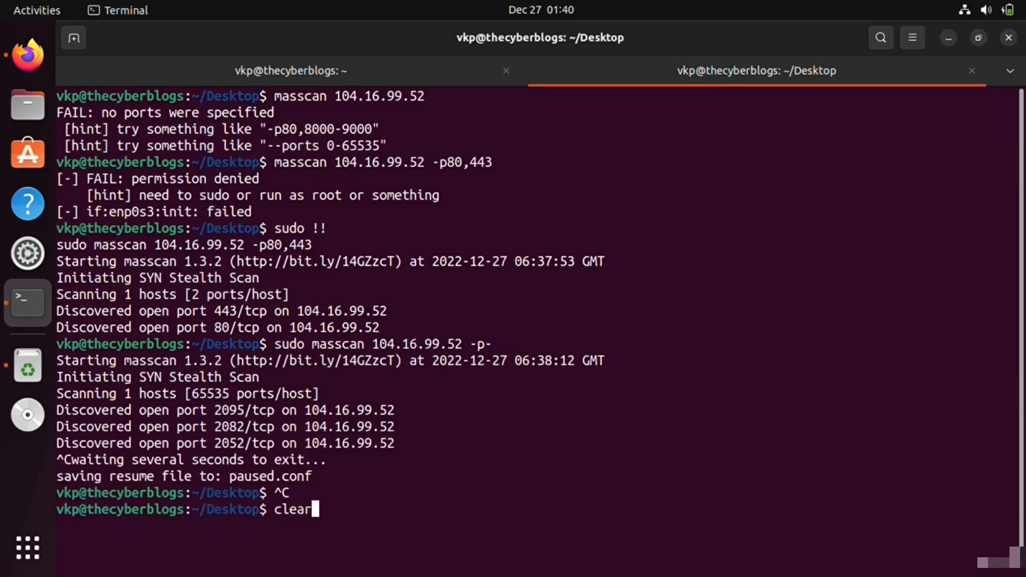
{"action": "key", "text": "Return"}
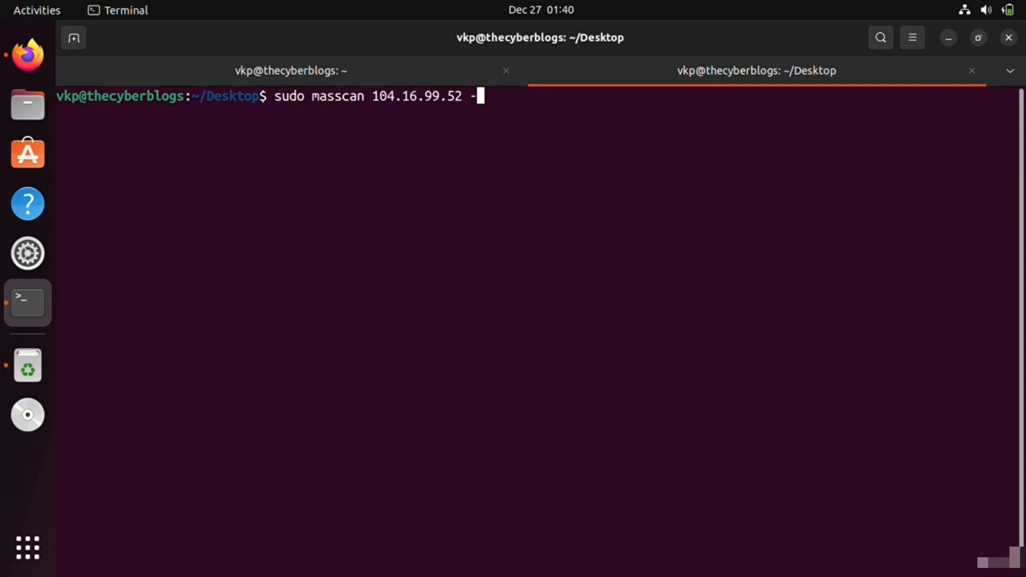
{"action": "type", "text": "-to"}
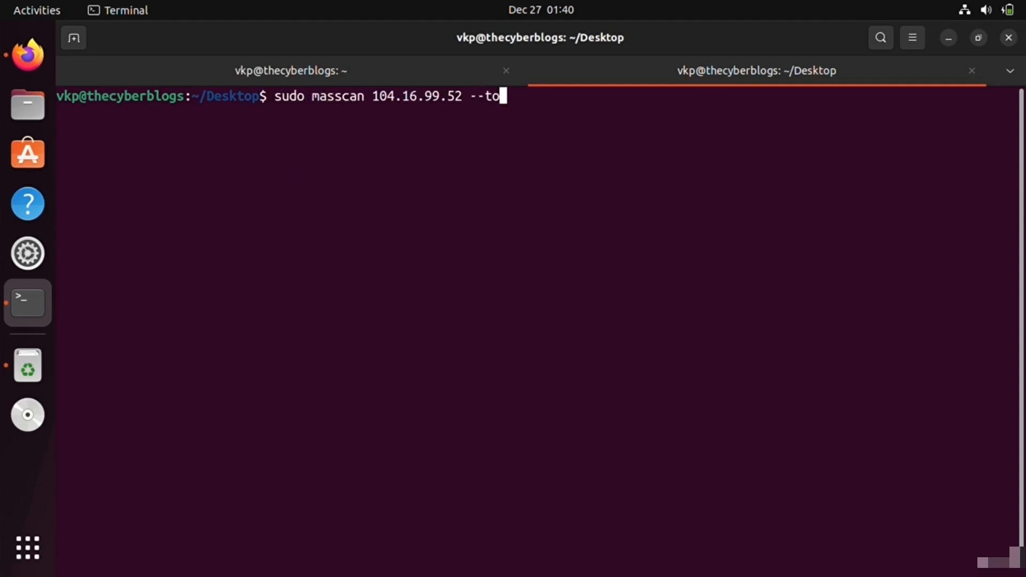
{"action": "key", "text": "Return"}
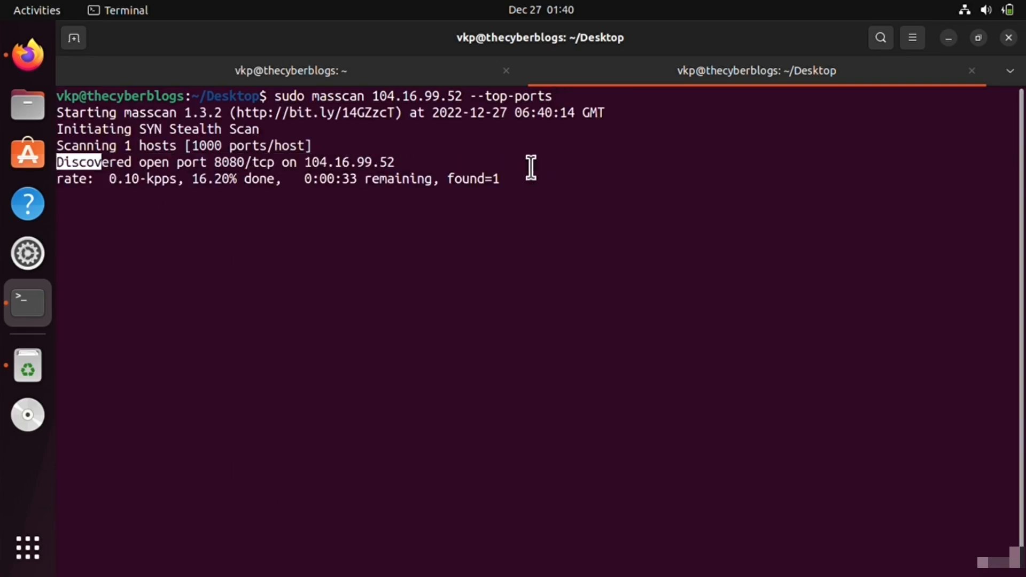
Step: Switch between tabs to check the searchsploit snap download and the top-ports scan progress
{"action": "left_click", "coordinate": [287, 70]}
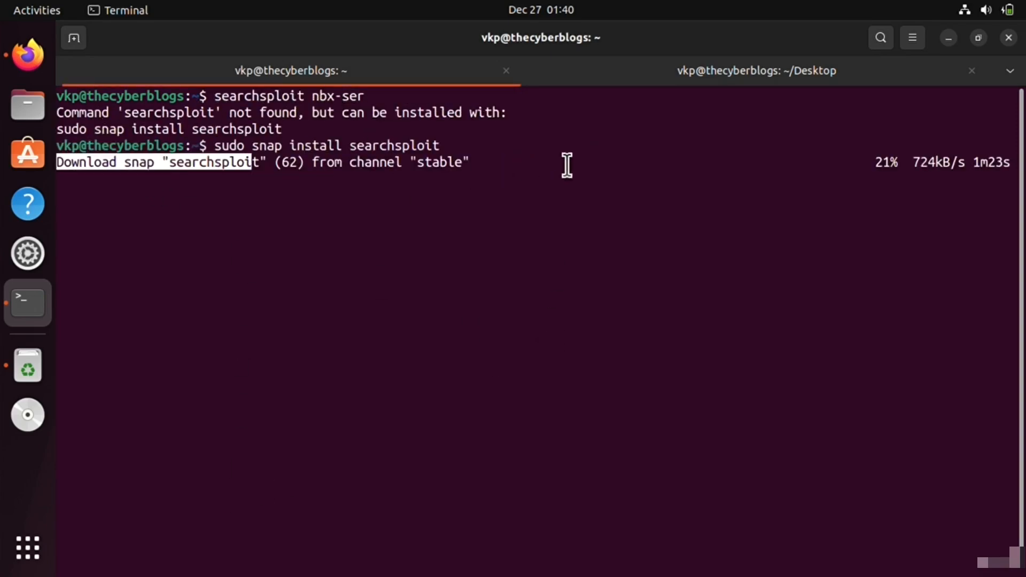
{"action": "left_click", "coordinate": [755, 70]}
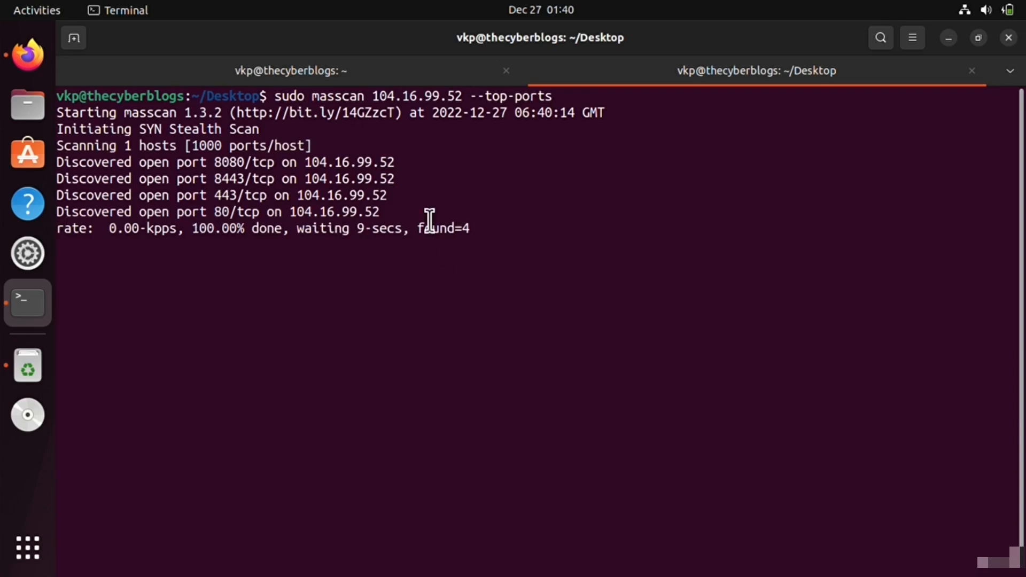
{"action": "left_click", "coordinate": [291, 71]}
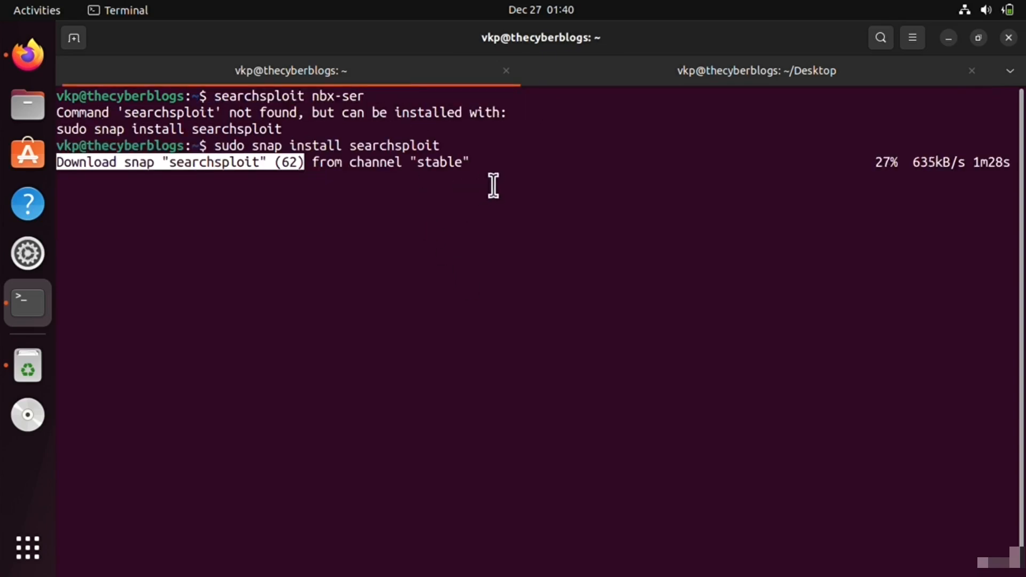
{"action": "left_click", "coordinate": [755, 70]}
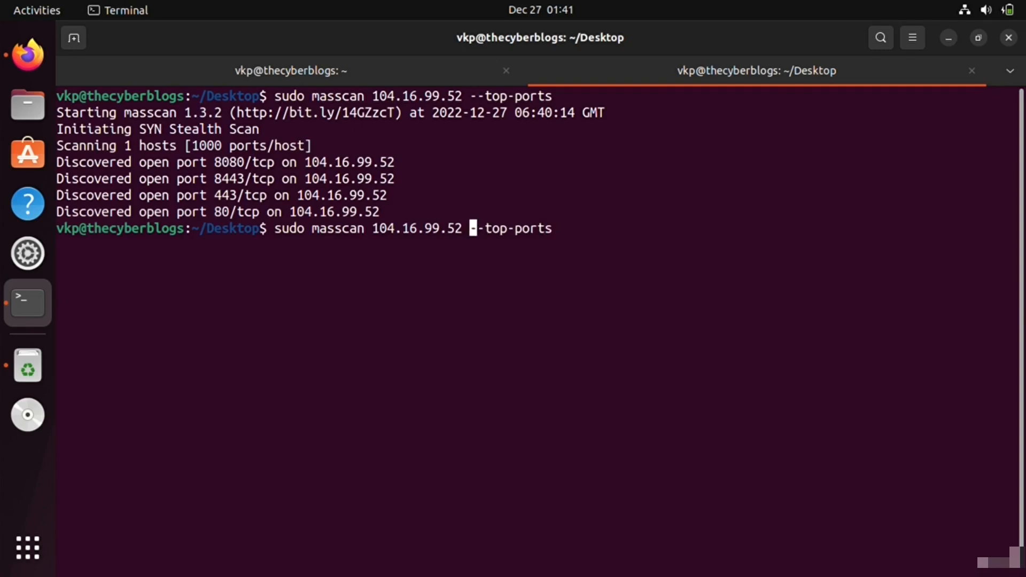
Step: Run the top-ports masscan across the 104.16.99.52/24 range, then return to the finished searchsploit install
{"action": "type", "text": "/"}
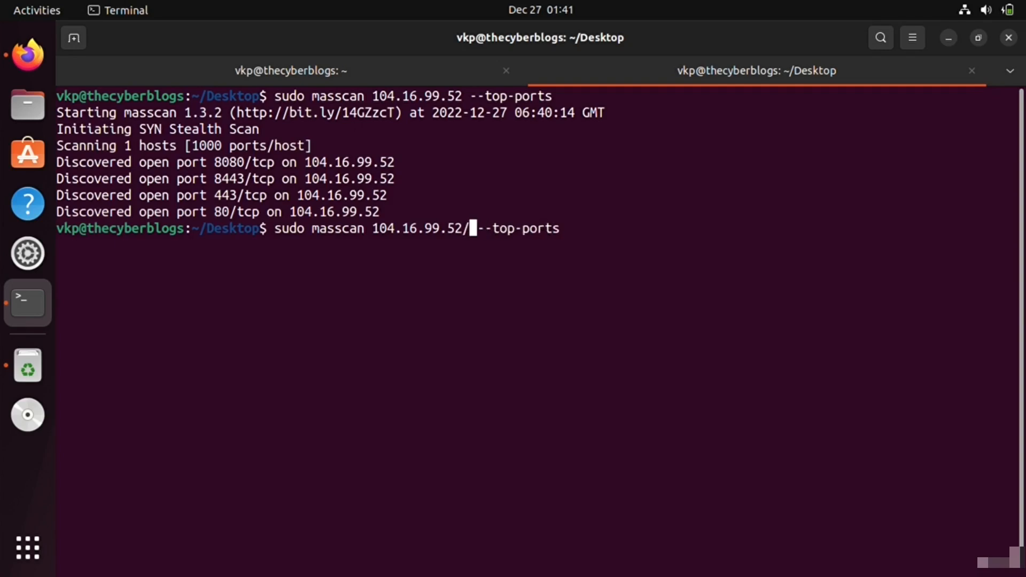
{"action": "type", "text": "24"}
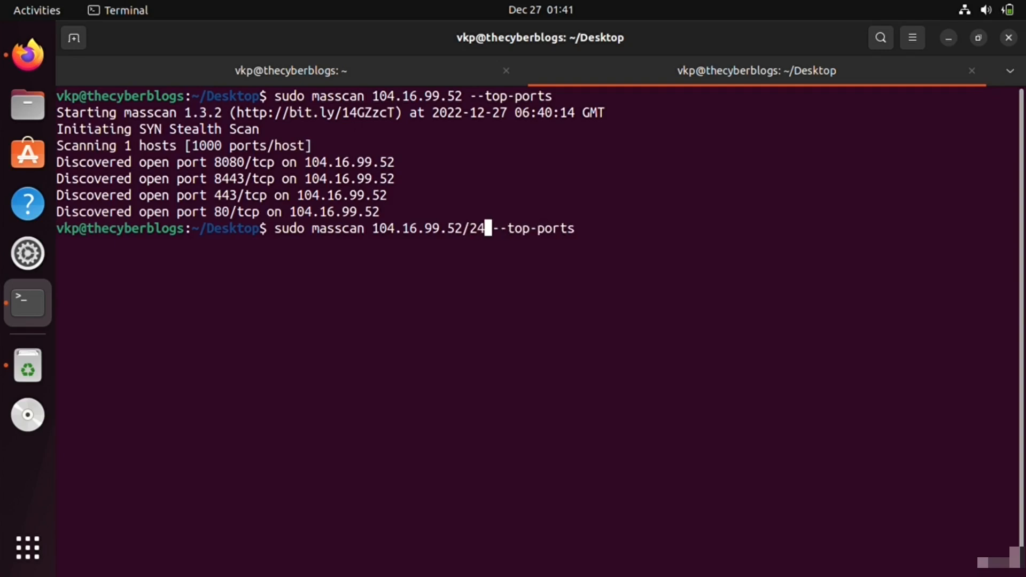
{"action": "key", "text": "Return"}
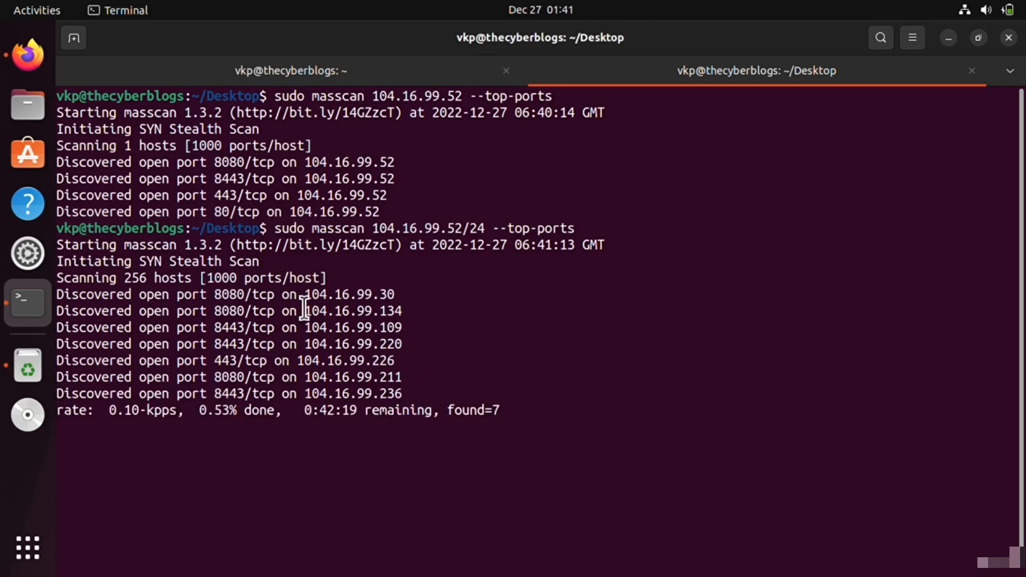
{"action": "mouse_move", "coordinate": [451, 391]}
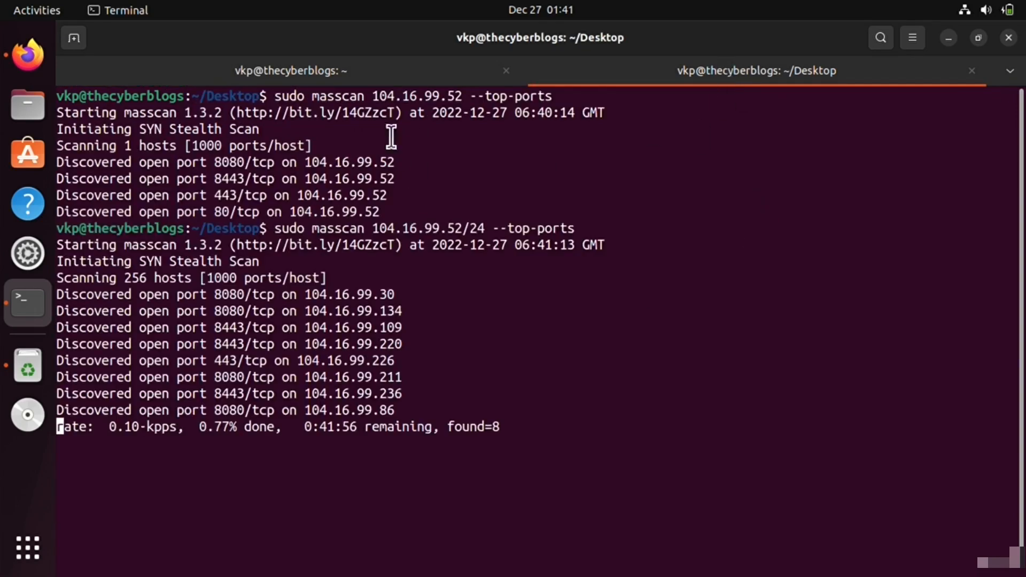
{"action": "left_click", "coordinate": [290, 70]}
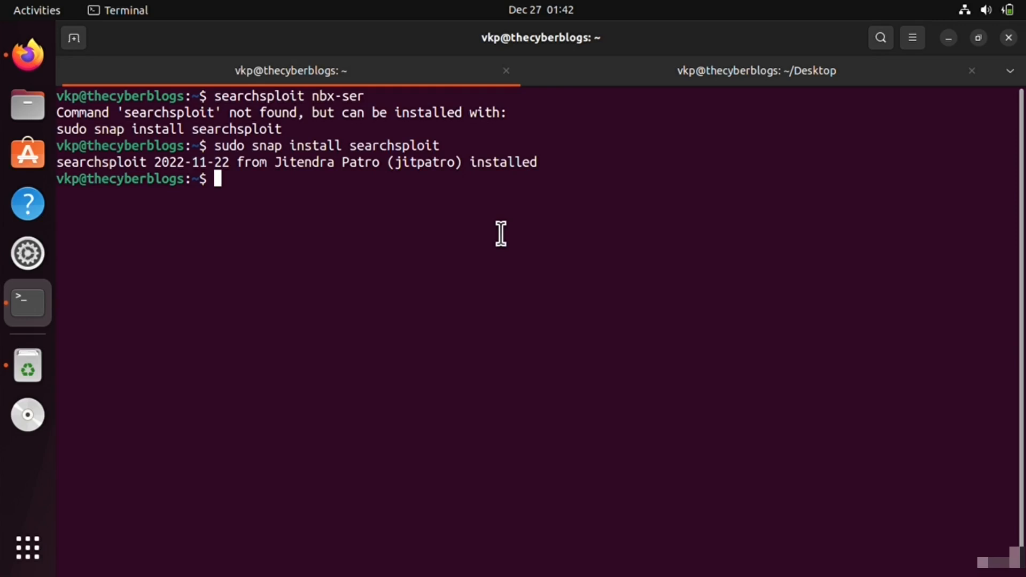
{"action": "mouse_move", "coordinate": [226, 162]}
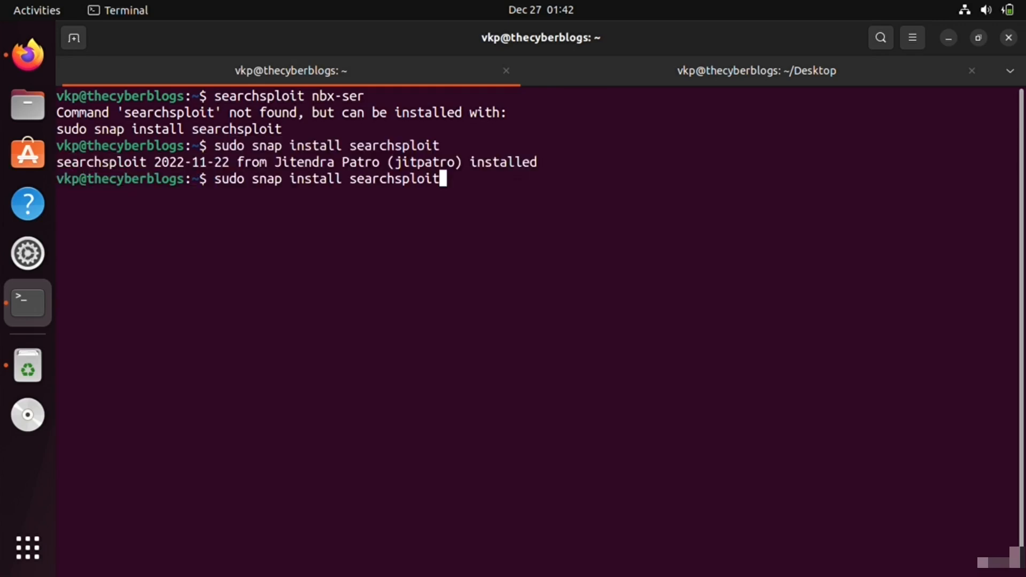
Step: Rerun searchsploit for nbx-ser, then broaden to nbx, finding the 3Com SuperStack 3 NBX FTPD DoS exploit
{"action": "key", "text": "Return"}
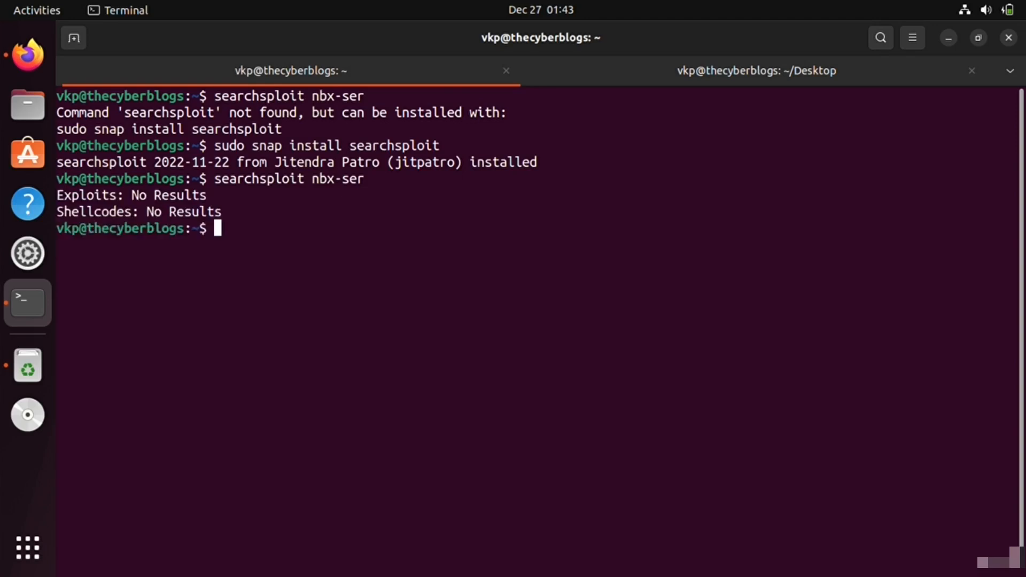
{"action": "mouse_move", "coordinate": [375, 232]}
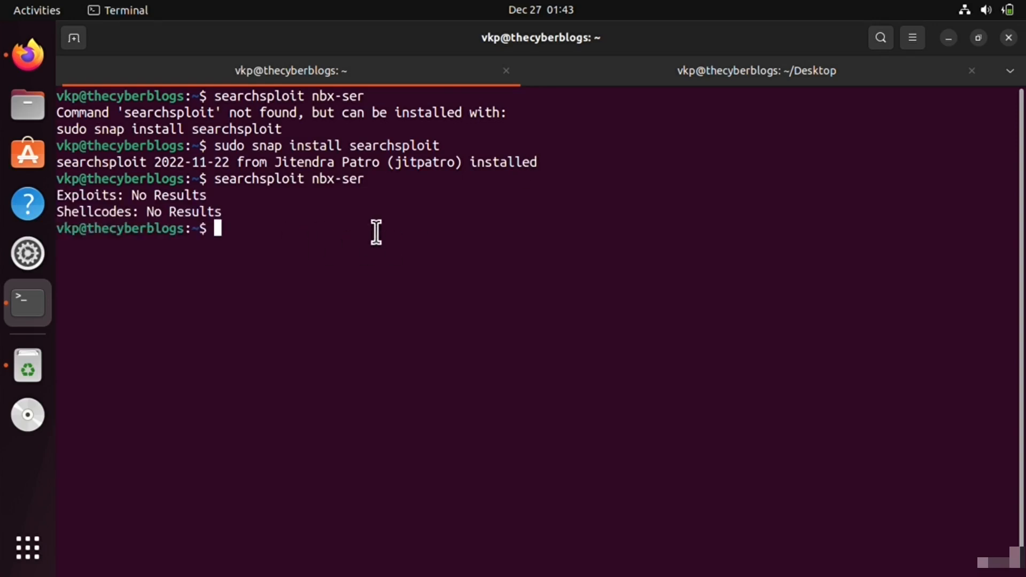
{"action": "type", "text": "searchsploit nbx-se"}
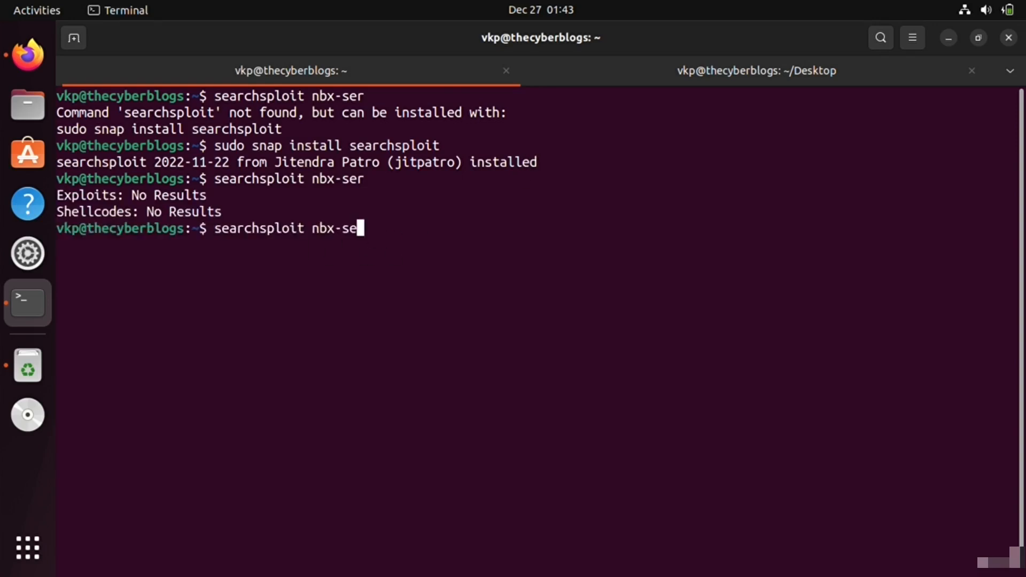
{"action": "key", "text": "Return"}
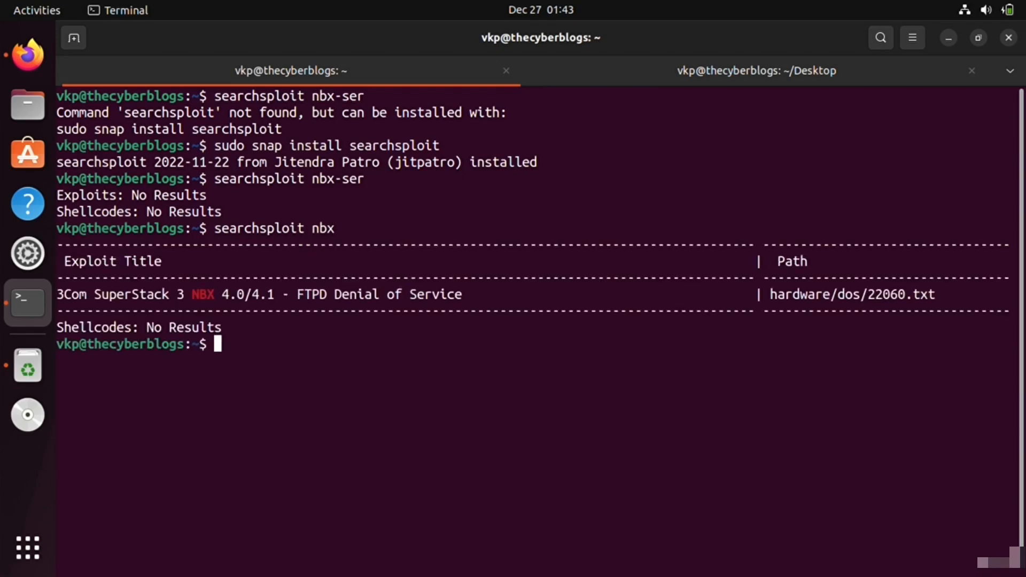
{"action": "mouse_move", "coordinate": [954, 307]}
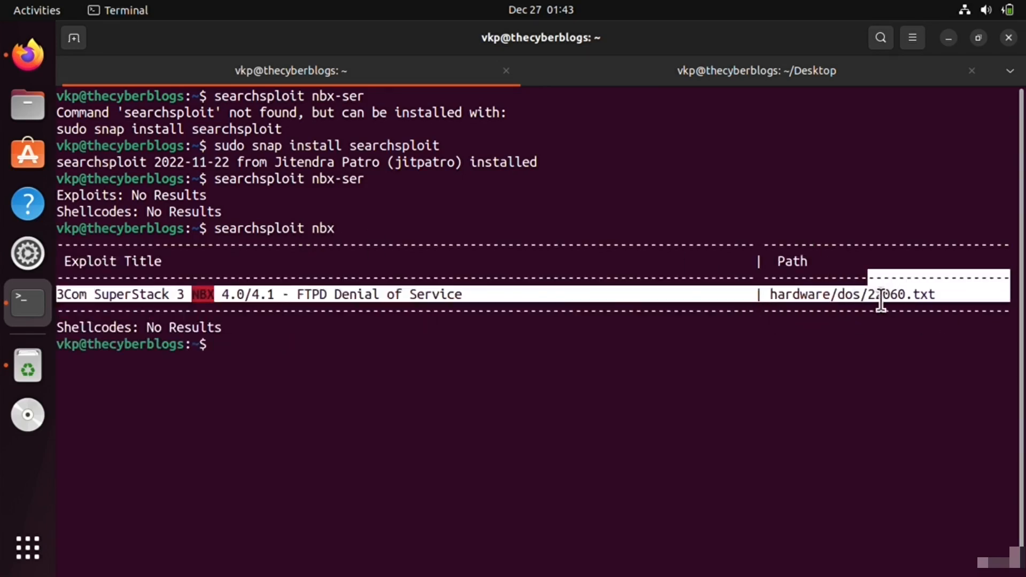
{"action": "mouse_move", "coordinate": [472, 319]}
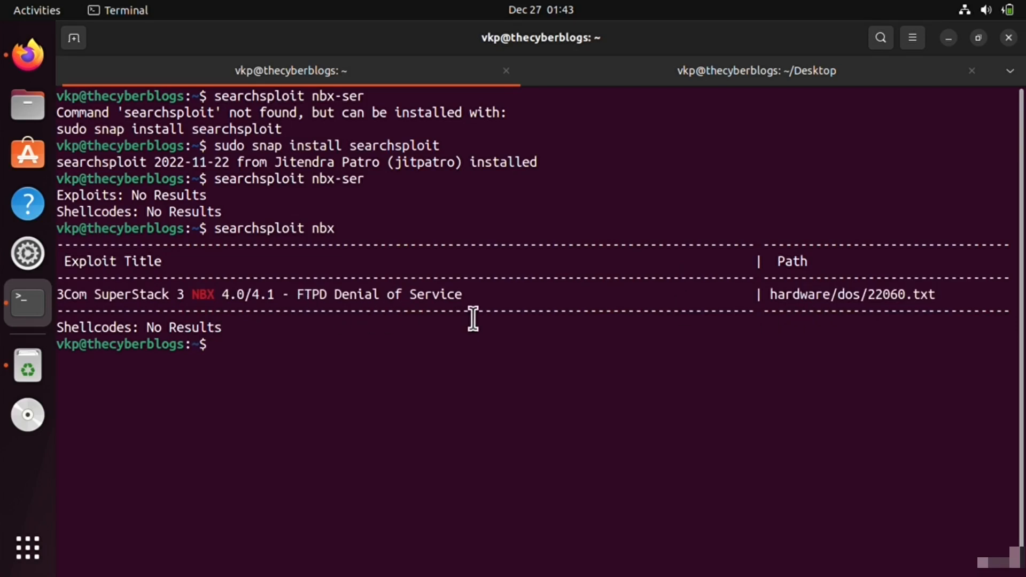
{"action": "mouse_move", "coordinate": [311, 311]}
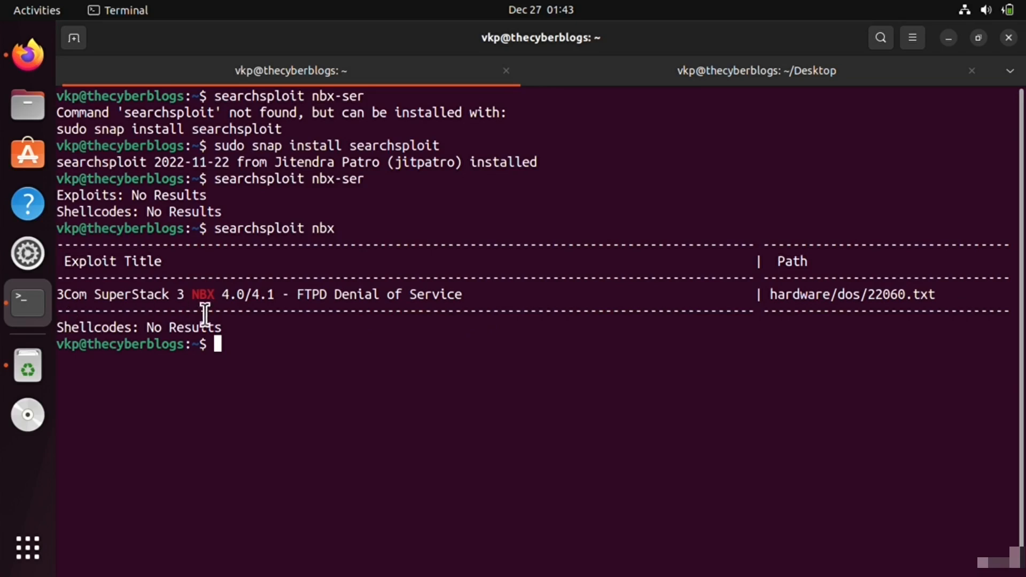
{"action": "mouse_move", "coordinate": [323, 334]}
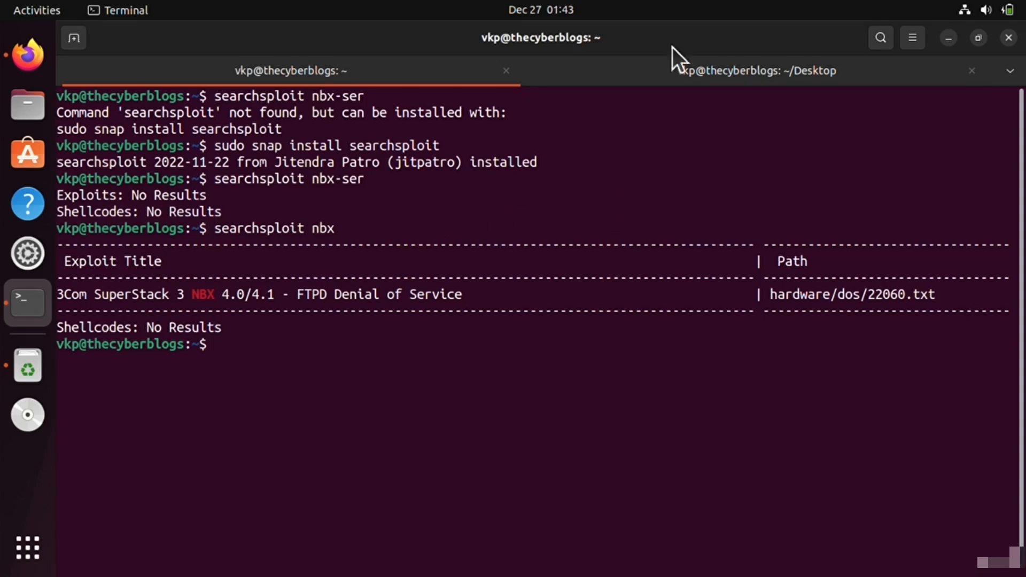
Step: Halt the range masscan at 61 open ports with Ctrl+C and return to the searchsploit results
{"action": "left_click", "coordinate": [755, 71]}
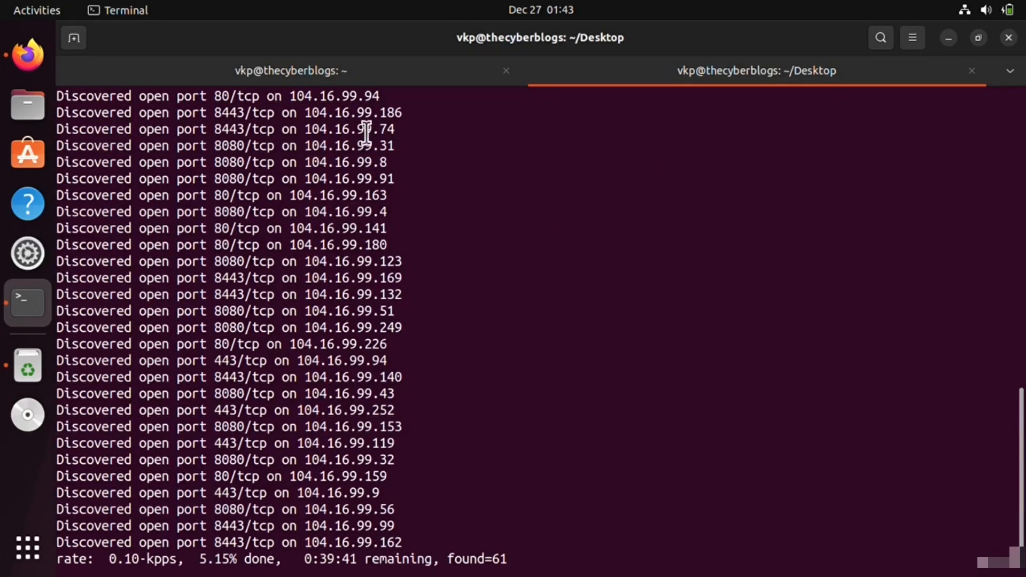
{"action": "key", "text": "ctrl+c"}
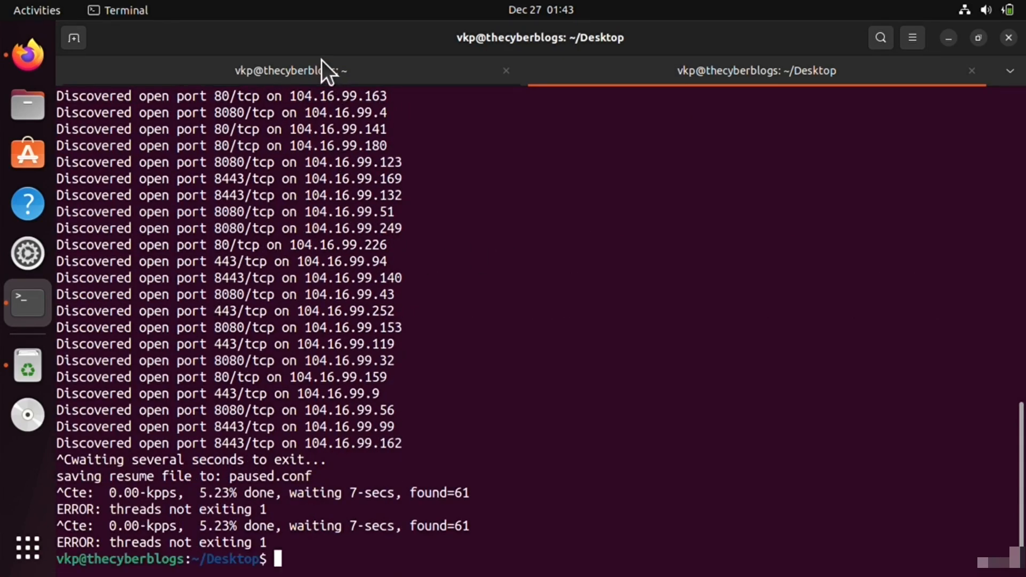
{"action": "left_click", "coordinate": [288, 70]}
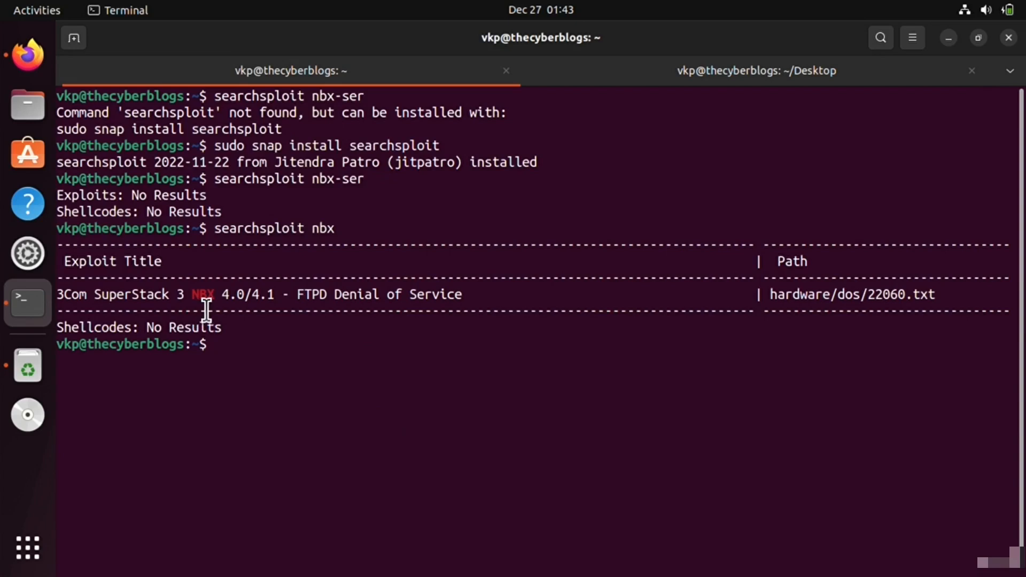